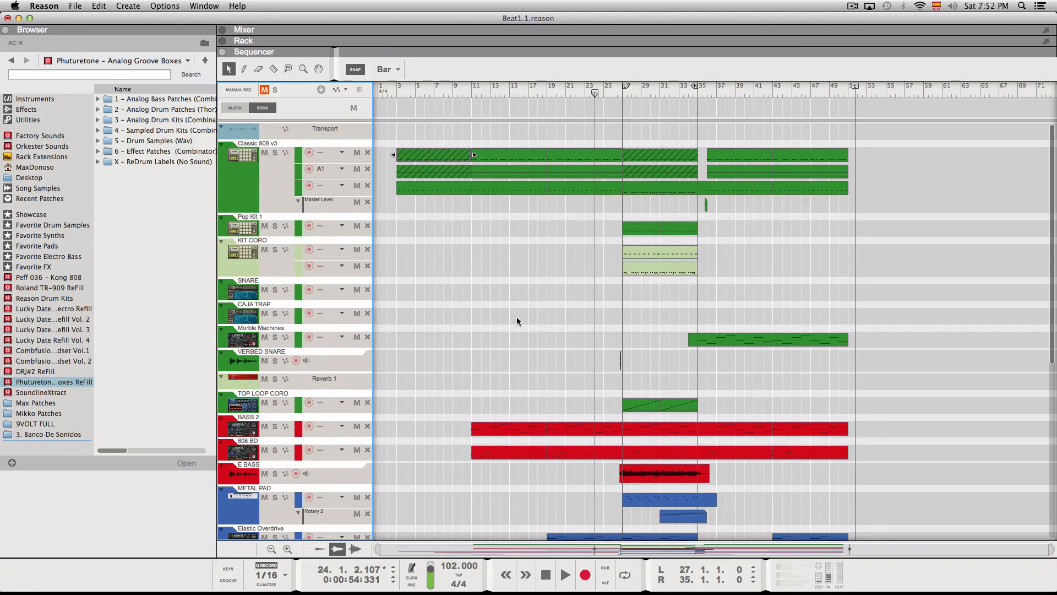
Browse the arrangement and select the first Classic 808 v3 drum clip.
scroll("down", 3)
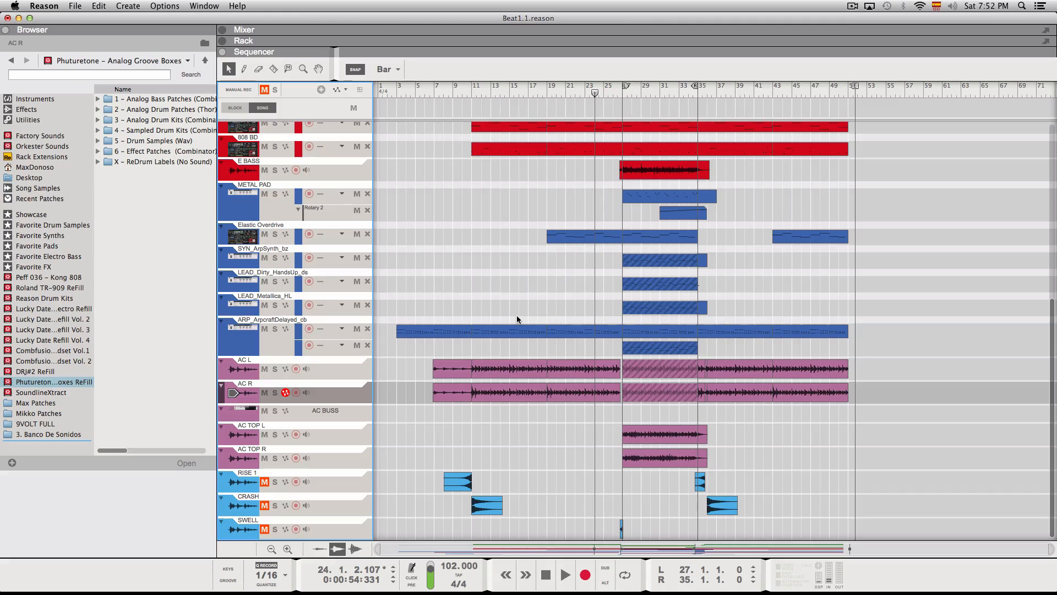
scroll("up", 3)
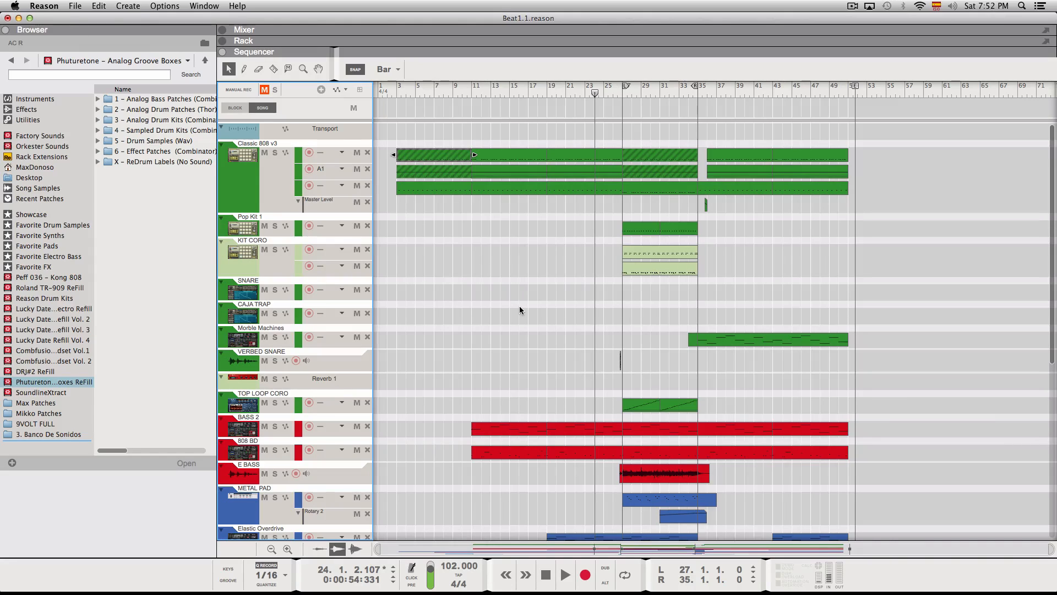
mouse_move(475, 325)
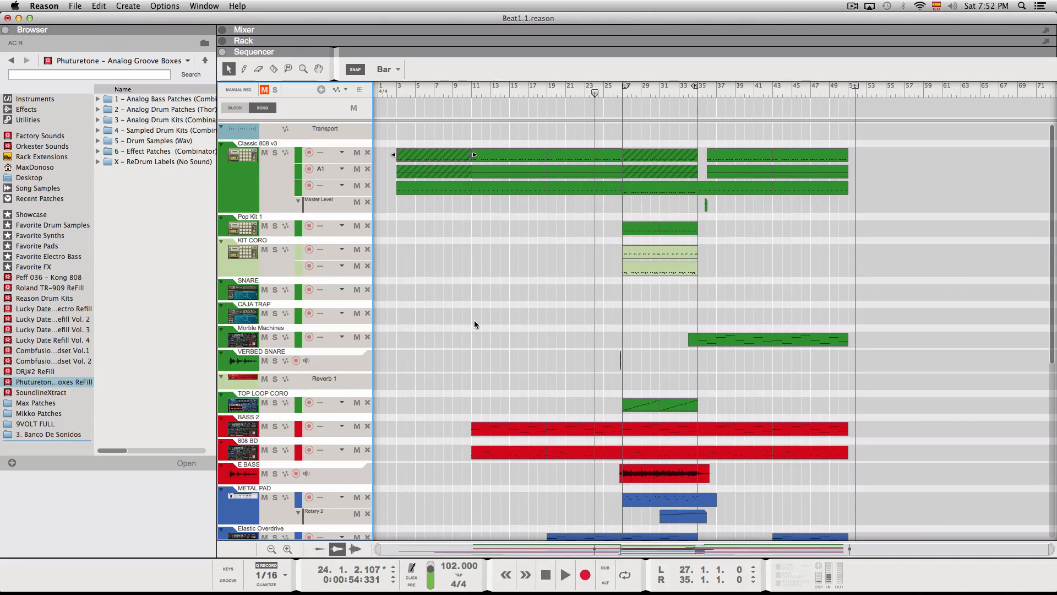
scroll("down", 3)
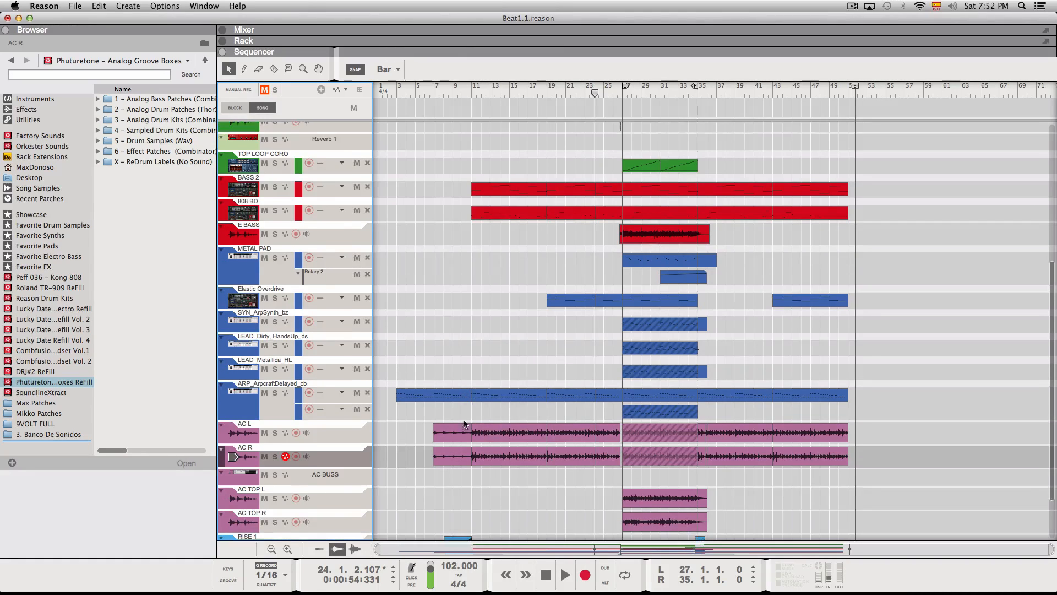
scroll("up", 3)
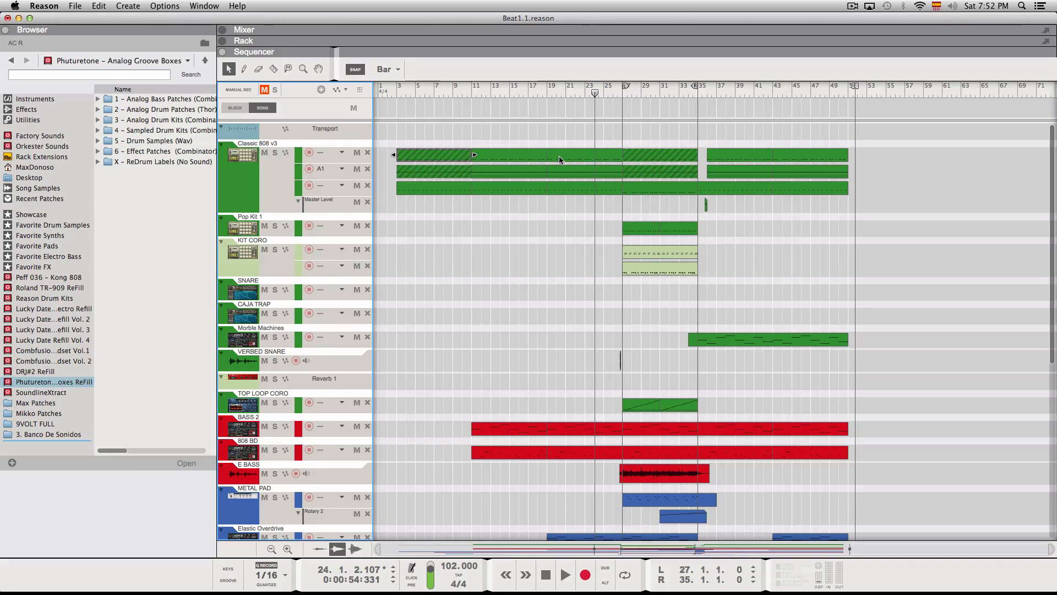
mouse_move(661, 144)
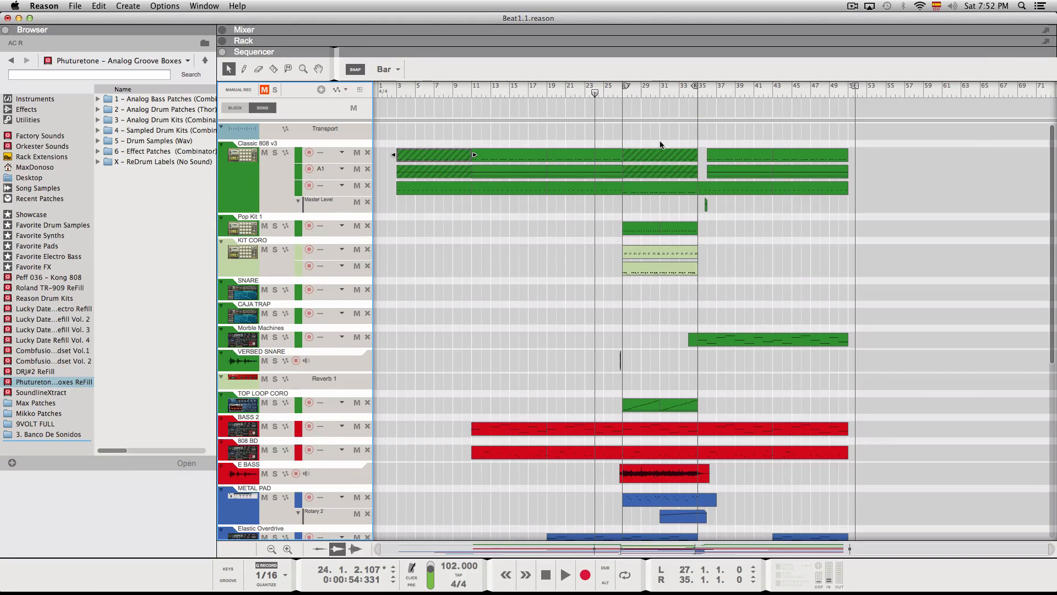
scroll("down", 3)
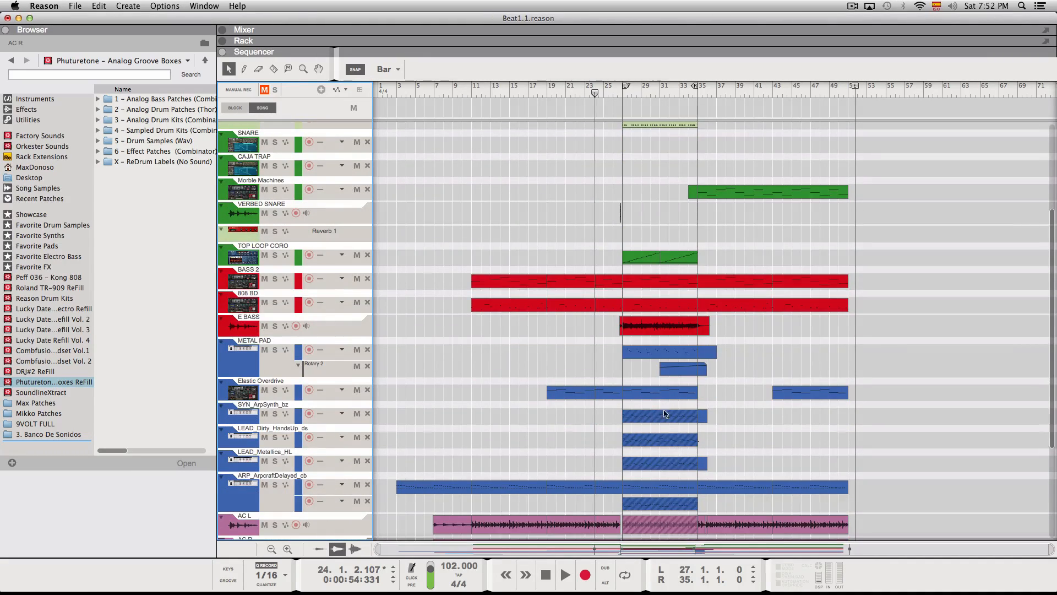
scroll("up", 3)
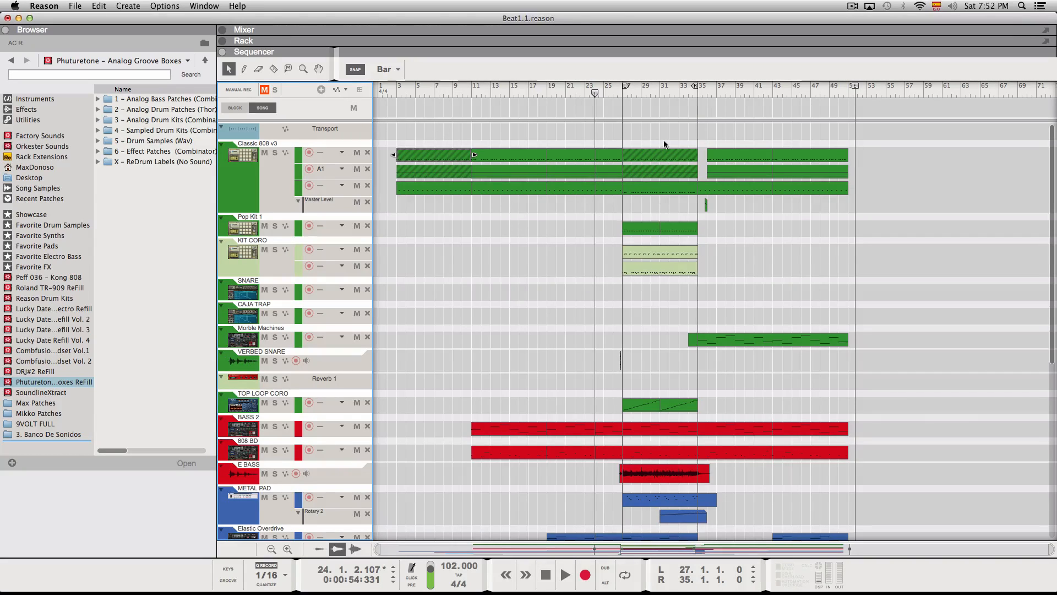
mouse_move(472, 170)
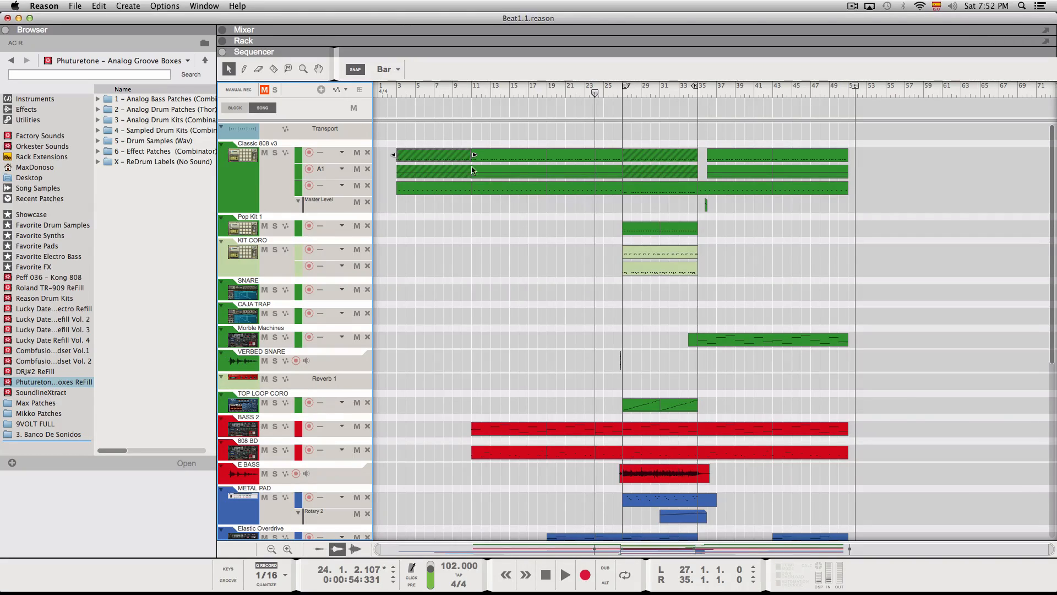
left_click(274, 88)
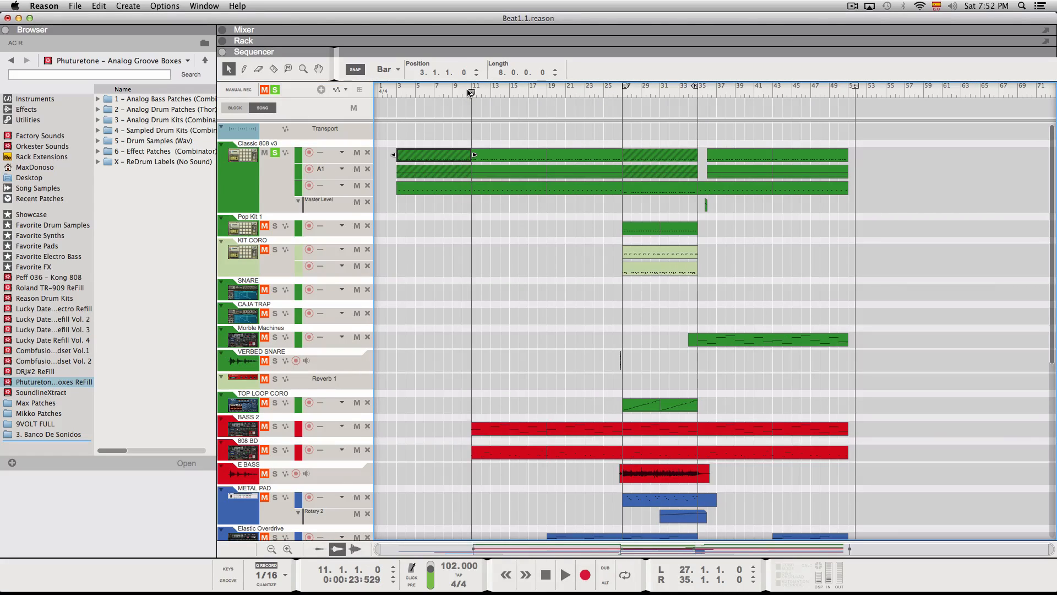
left_click(564, 574)
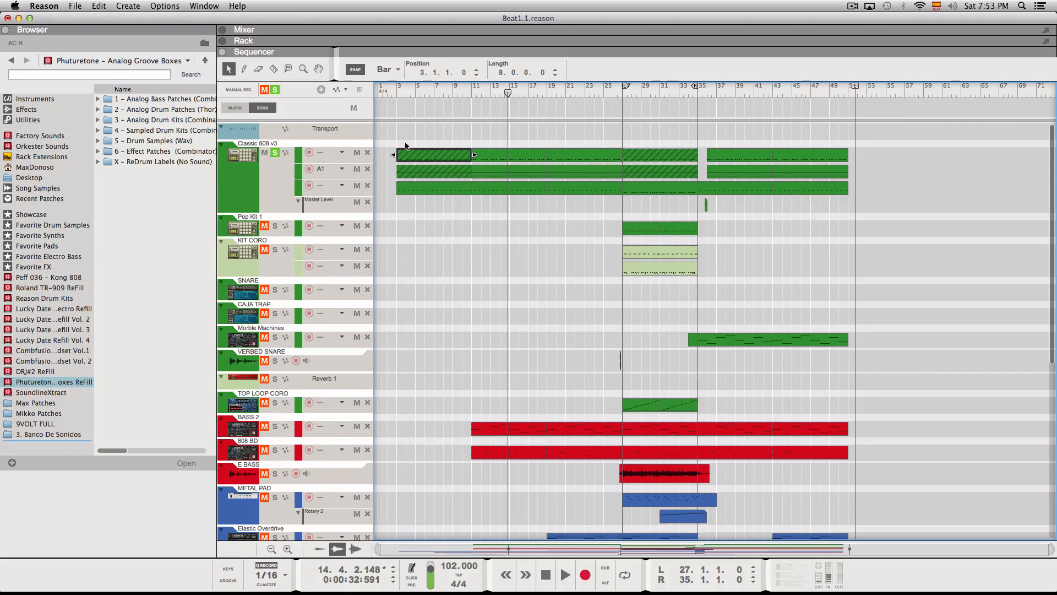
mouse_move(418, 102)
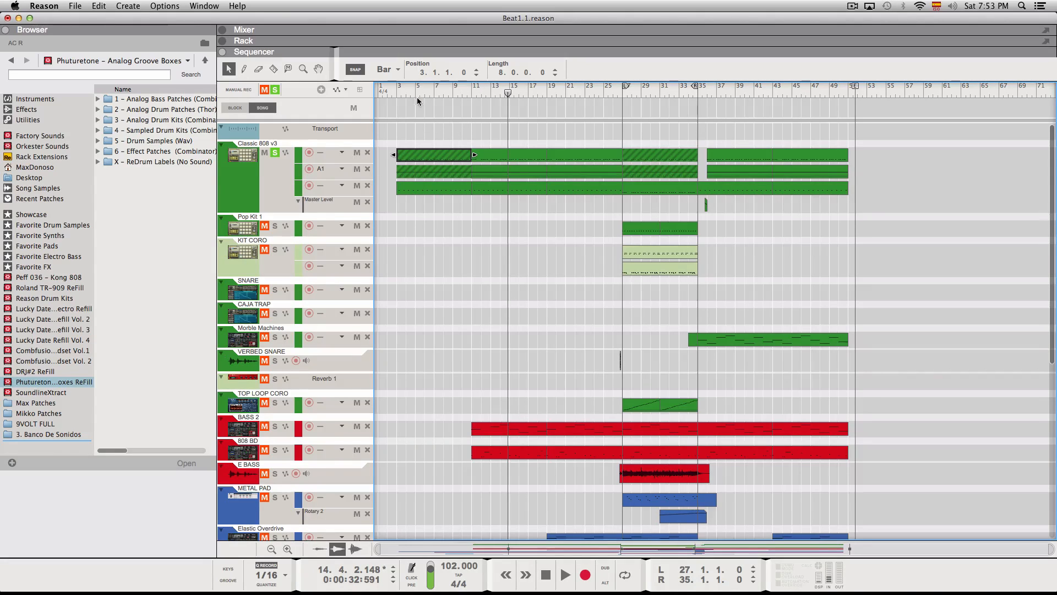
Place the song position at bar 3, where that drum pattern begins.
left_click(397, 88)
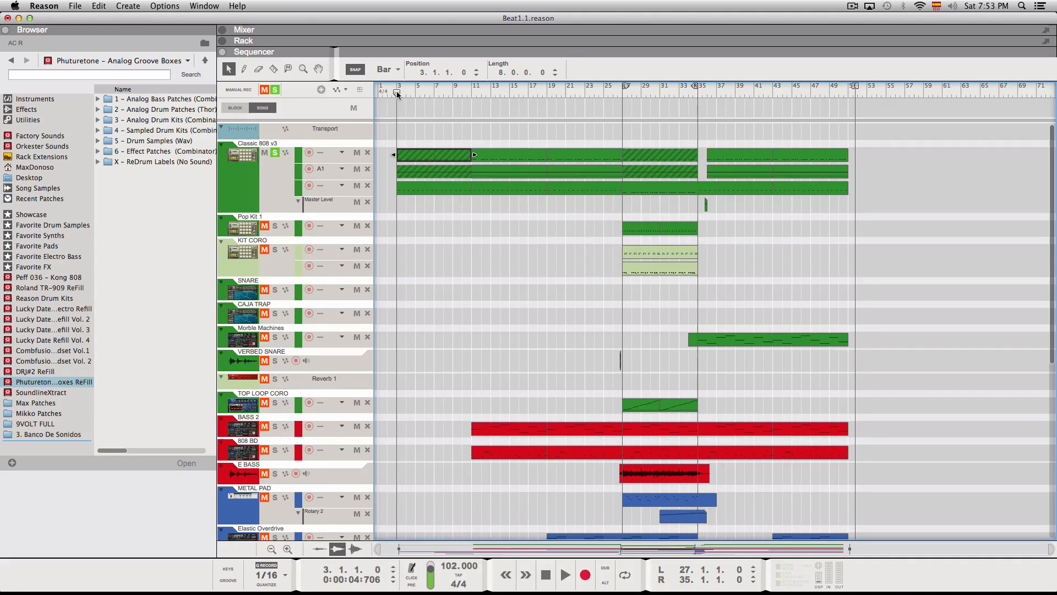
scroll("down", 3)
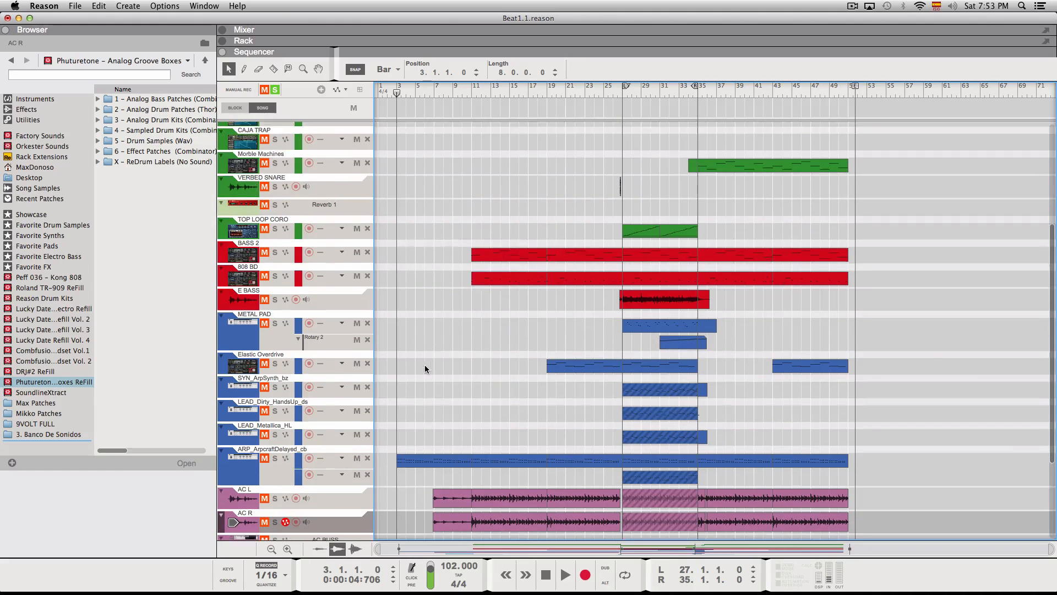
scroll("up", 3)
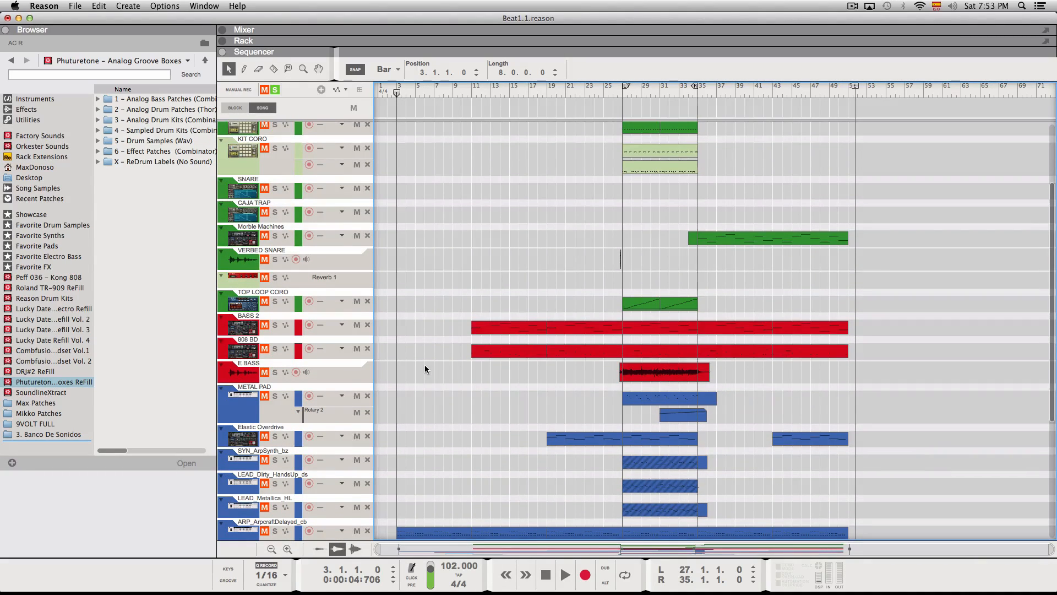
scroll("up", 3)
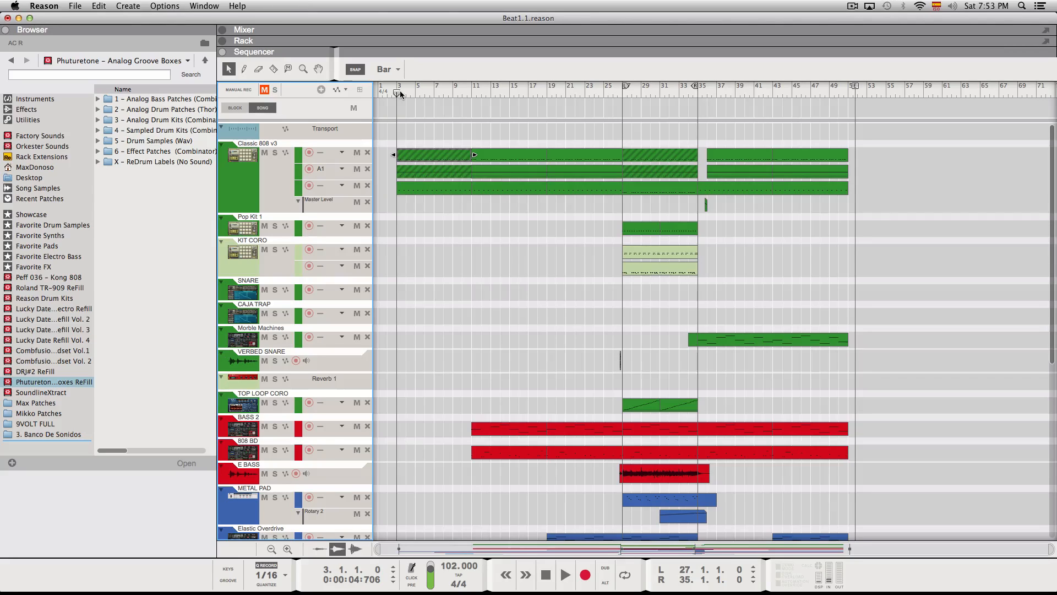
Play from bar 3 while scrolling through the tracks, then stop near bar 14.
left_click(565, 574)
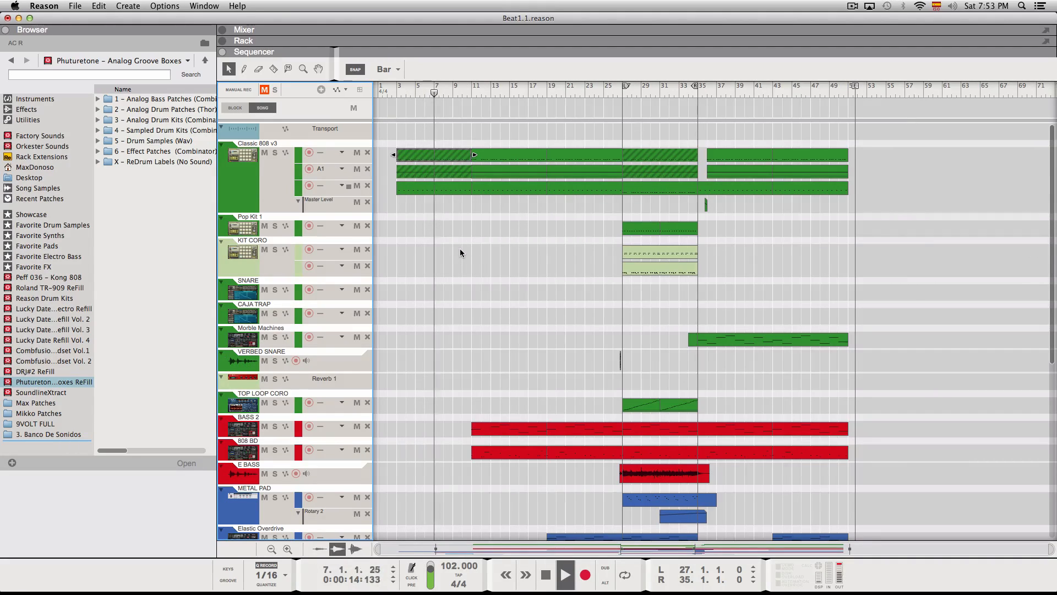
scroll("down", 3)
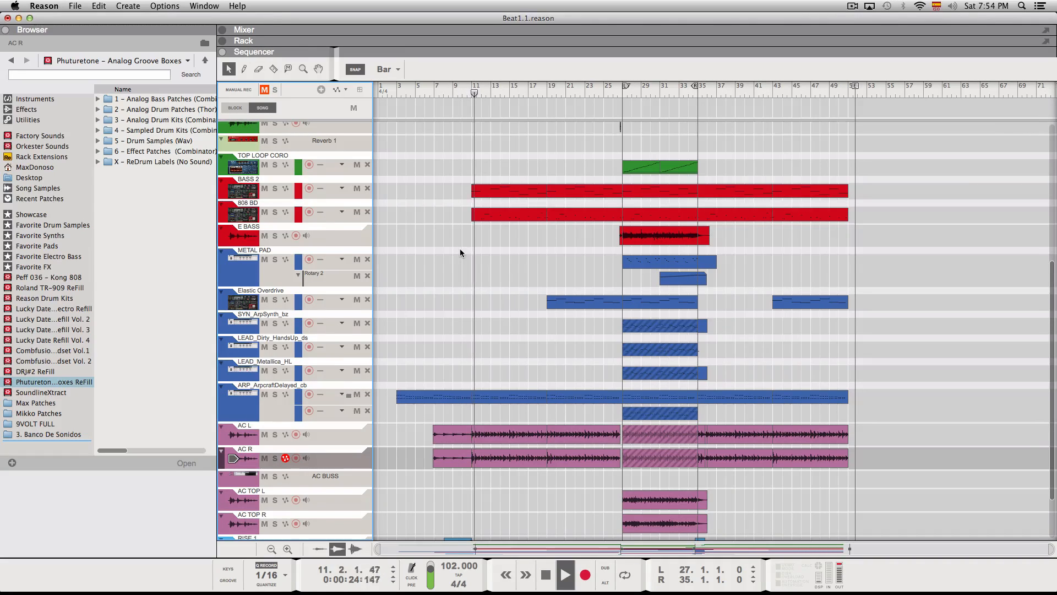
scroll("down", 3)
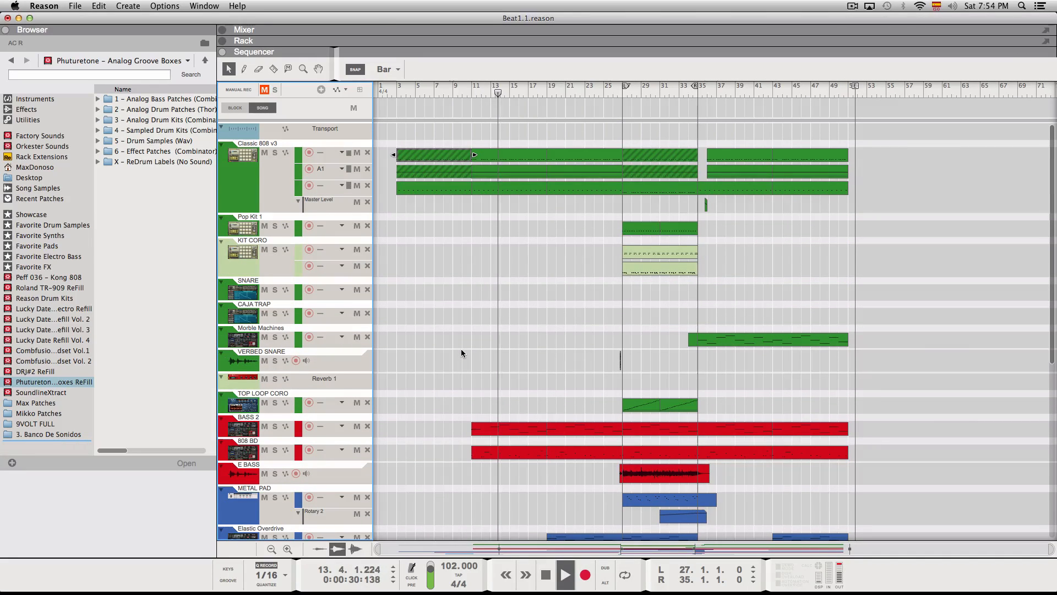
left_click(539, 574)
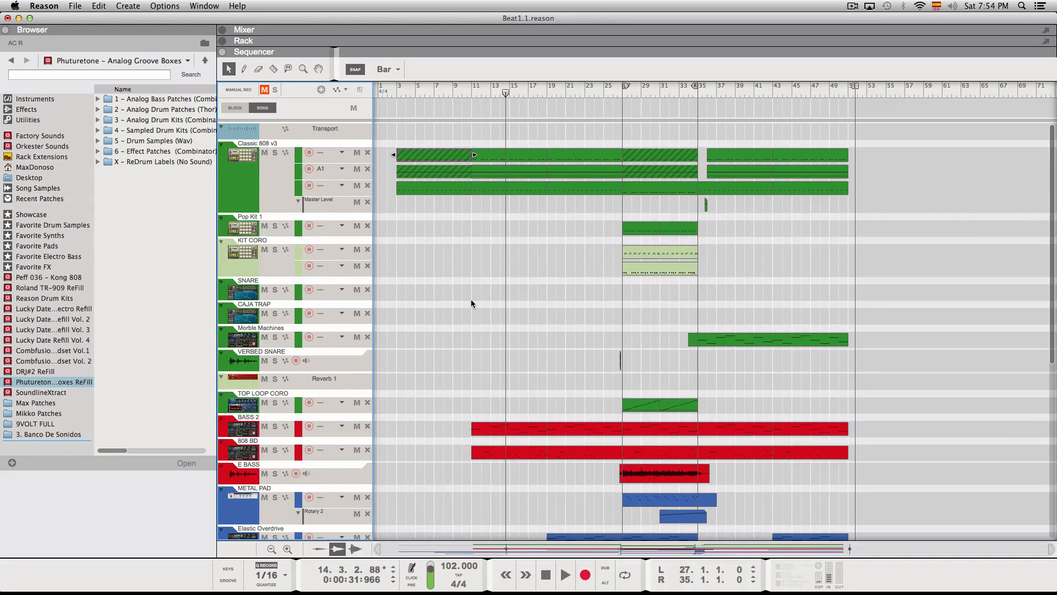
mouse_move(357, 289)
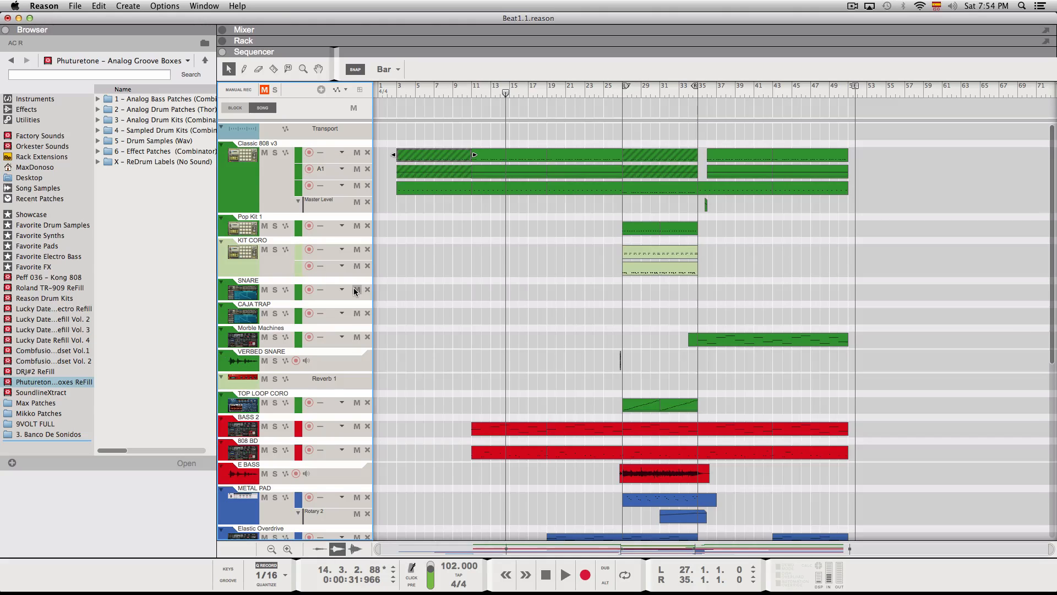
mouse_move(130, 86)
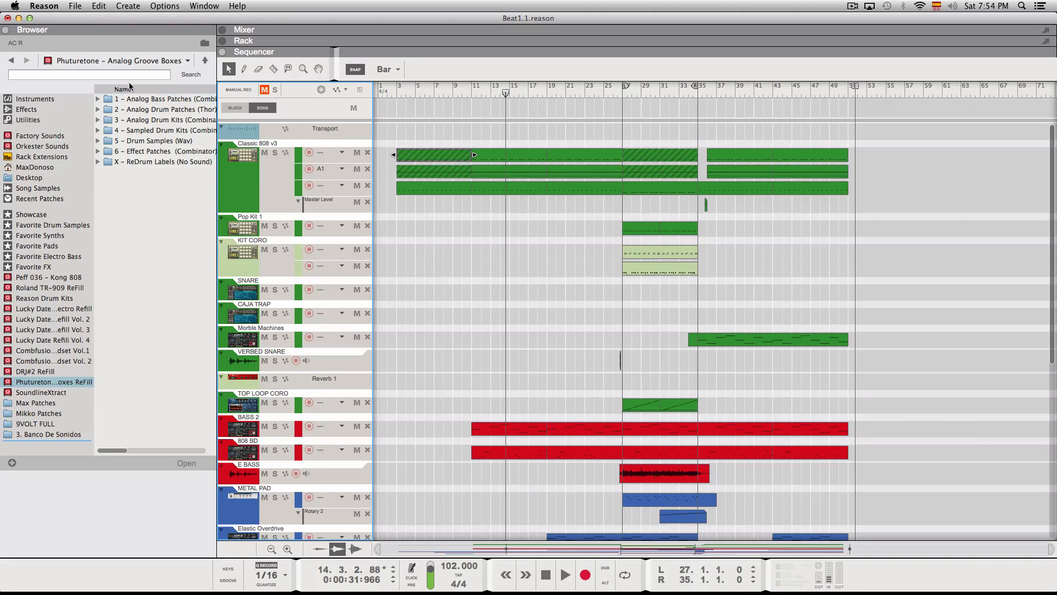
Show the mixer and select the first Classic 808 clip to reach the 808 KD EQ.
left_click(223, 30)
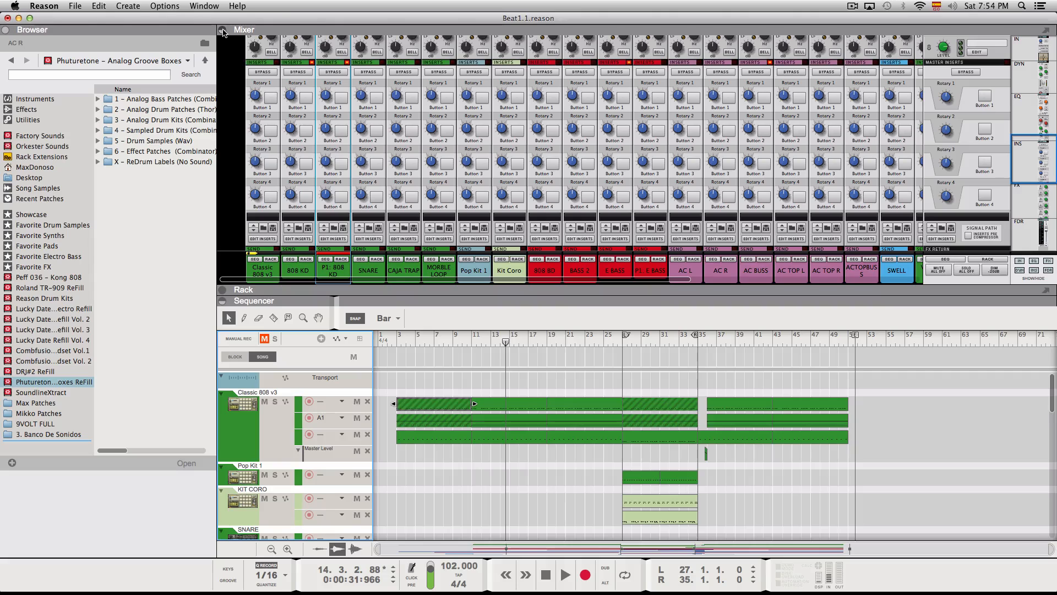
scroll("down", 3)
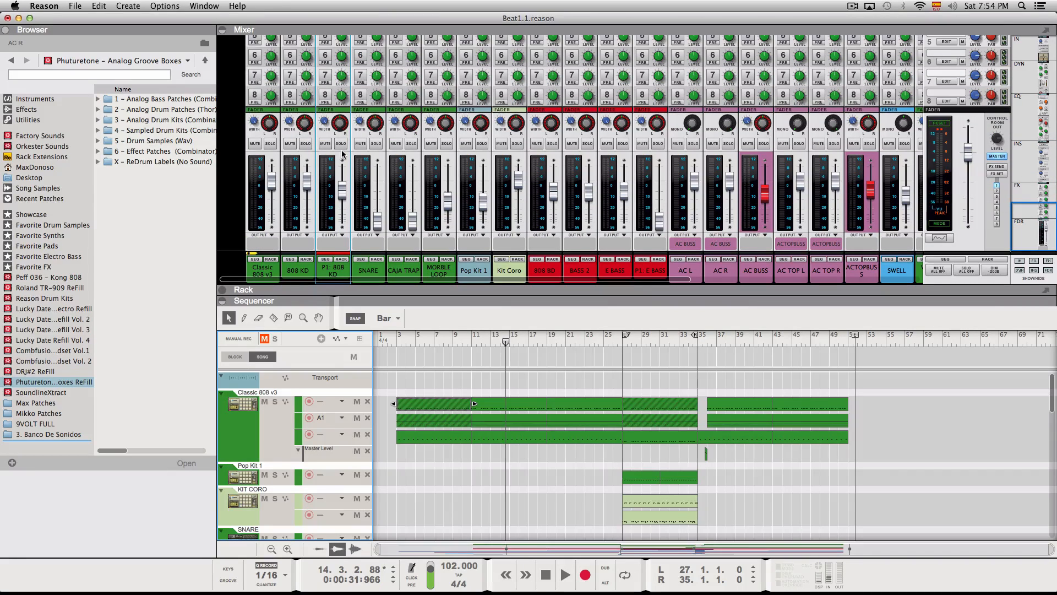
mouse_move(321, 166)
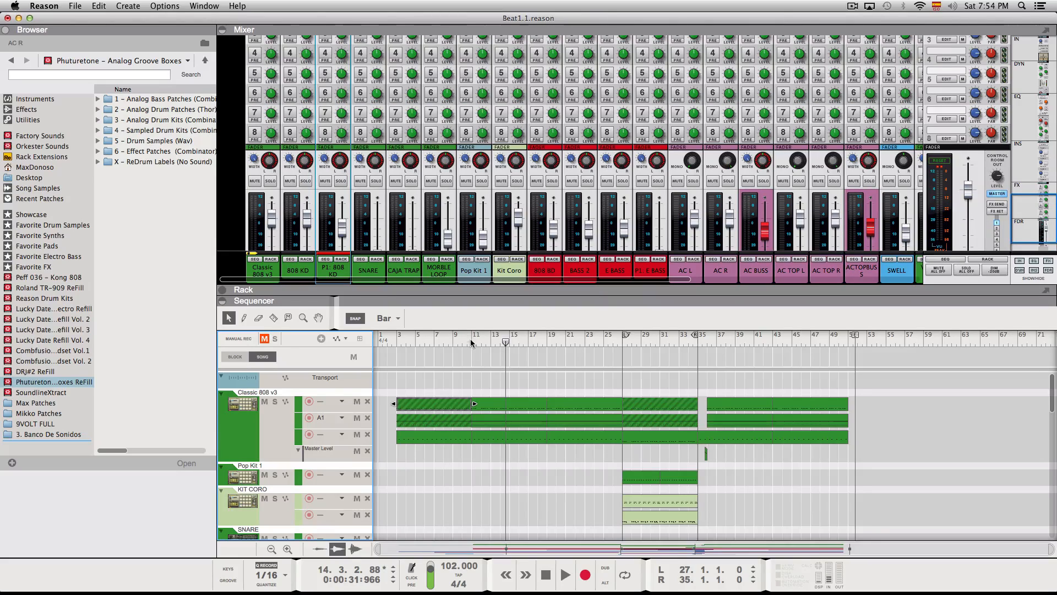
left_click(431, 403)
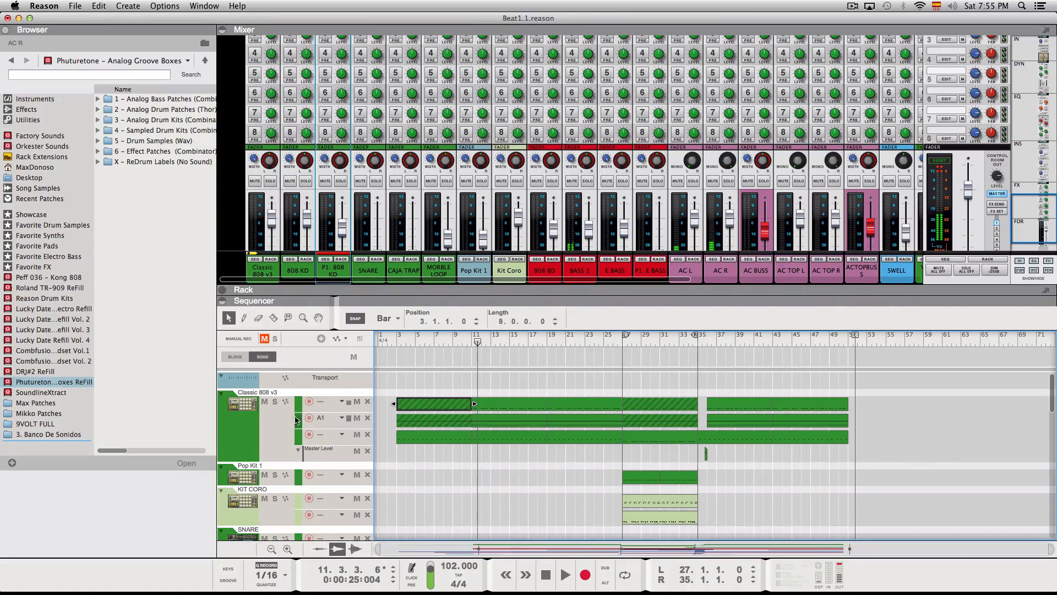
left_click(565, 574)
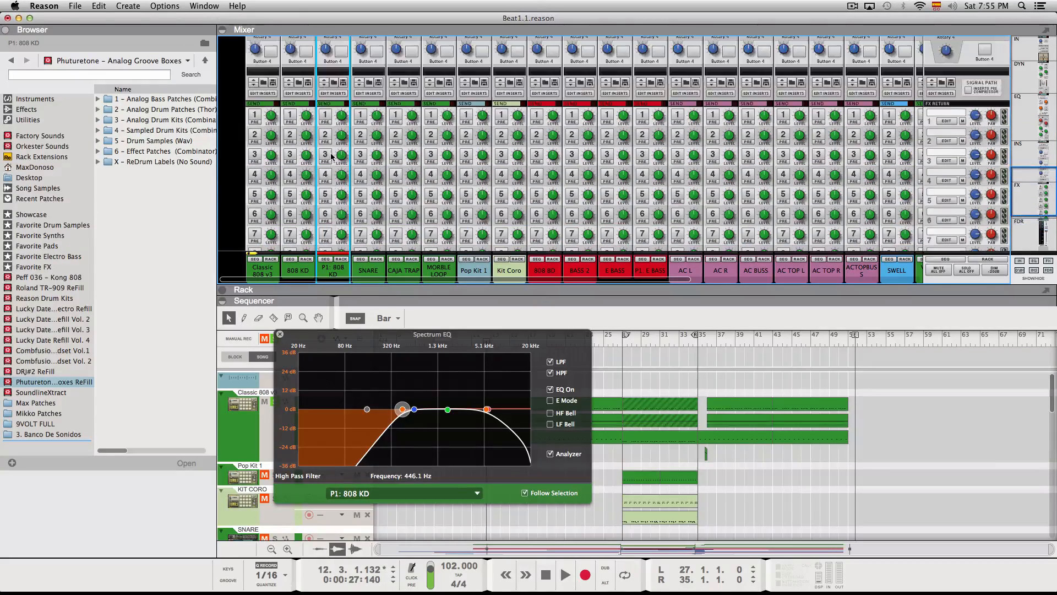
Show the 808 KD channel devices, solo P1: 808 KD, and maximize the mixer.
left_click(243, 290)
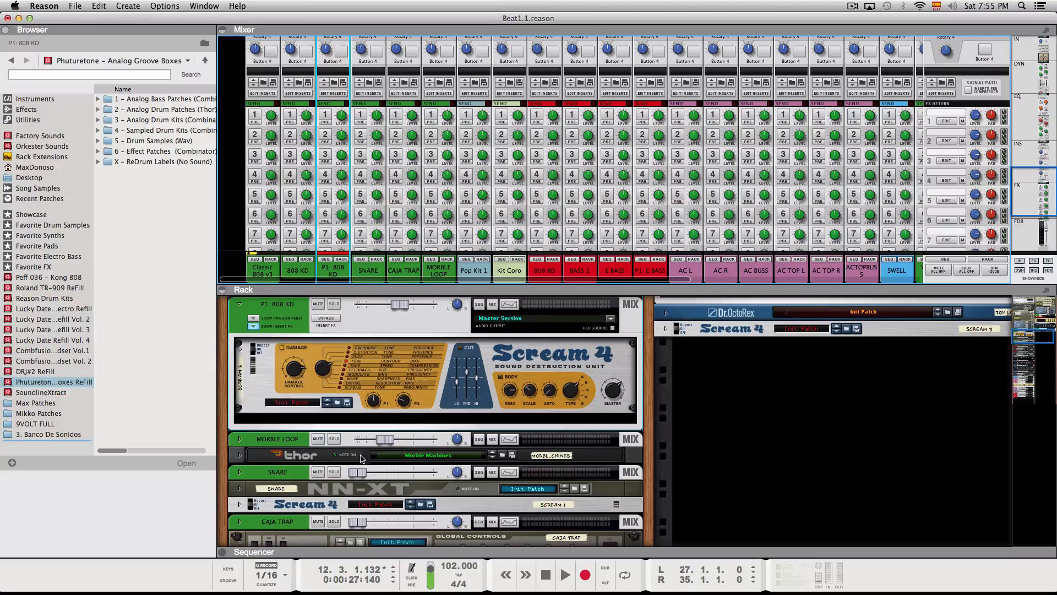
scroll("down", 3)
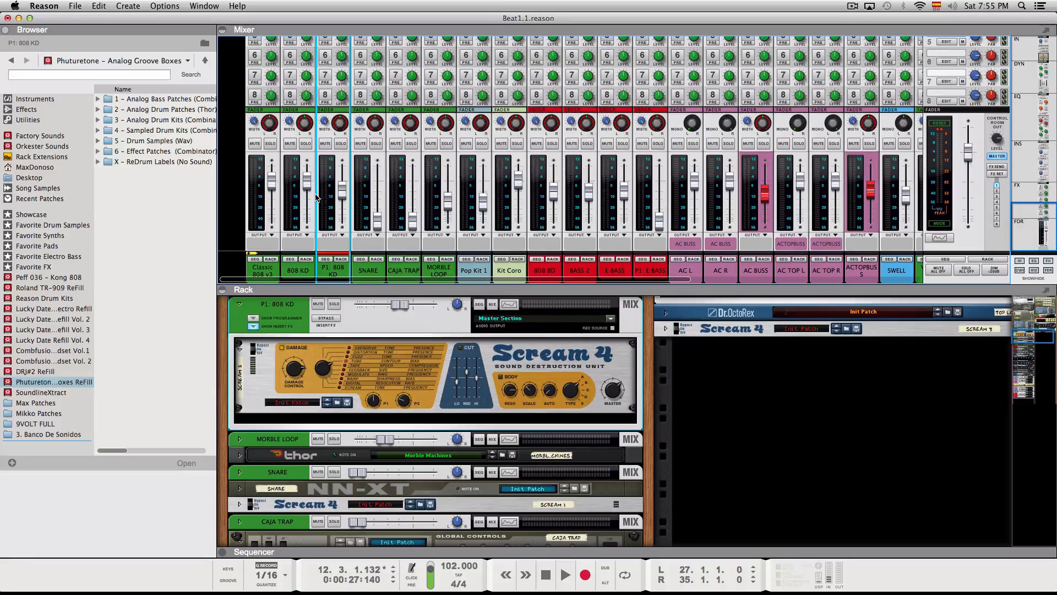
left_click(565, 575)
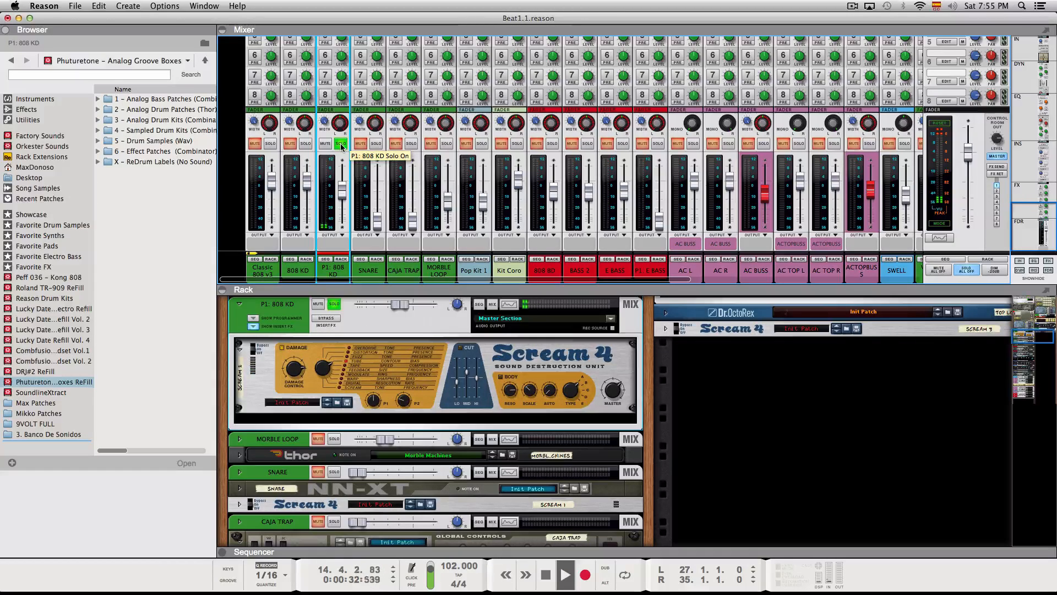
left_click(343, 143)
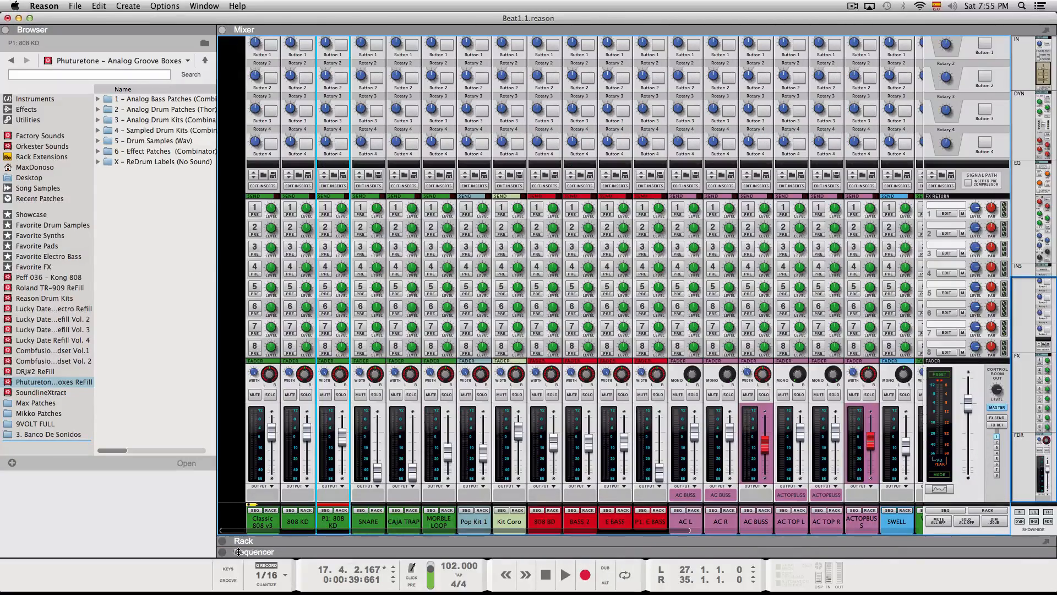
Bring the sequencer back below the mixer and solo BASS 2 and 808 BD.
left_click(256, 551)
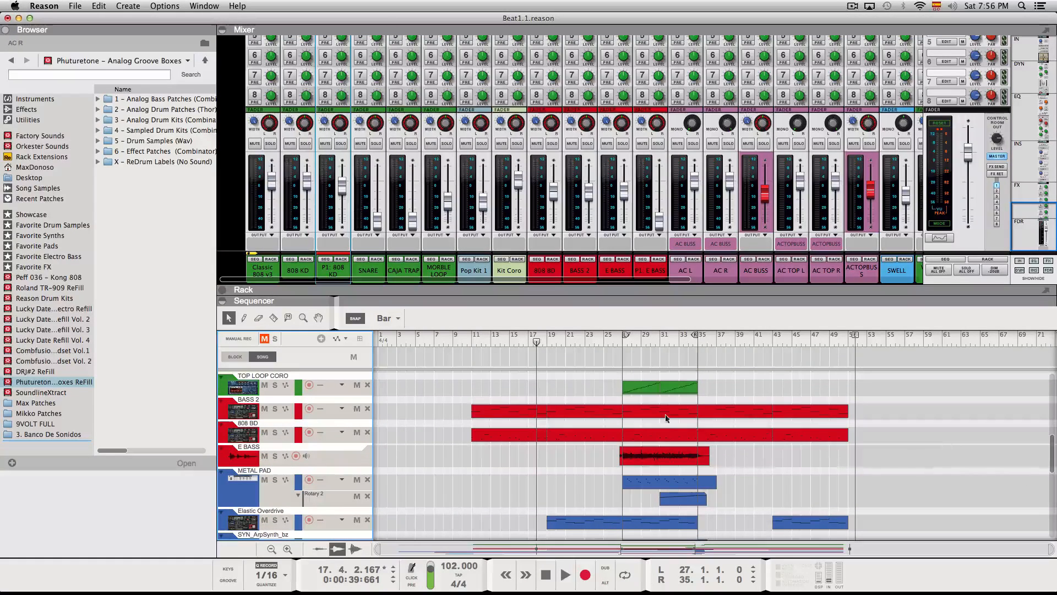
mouse_move(472, 410)
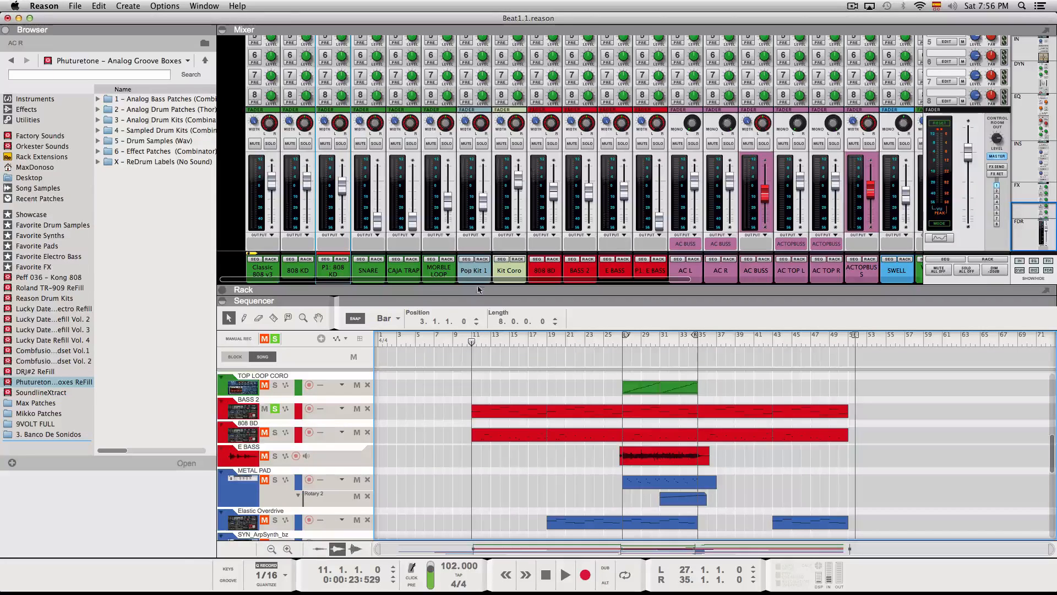
left_click(565, 574)
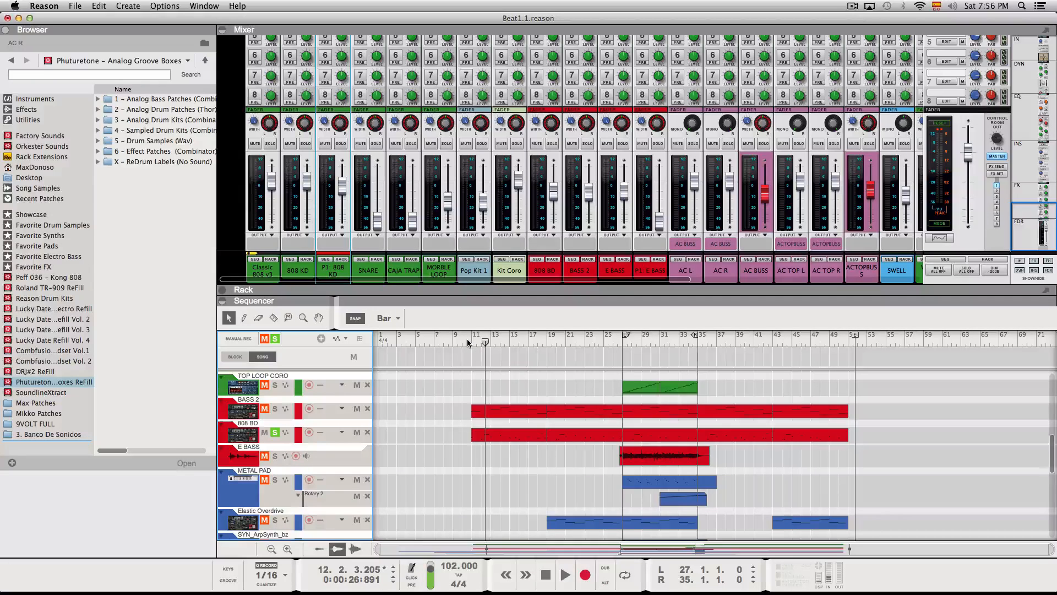
Play the soloed bass tracks, then stop and scroll down to the arp and AC tracks.
left_click(565, 574)
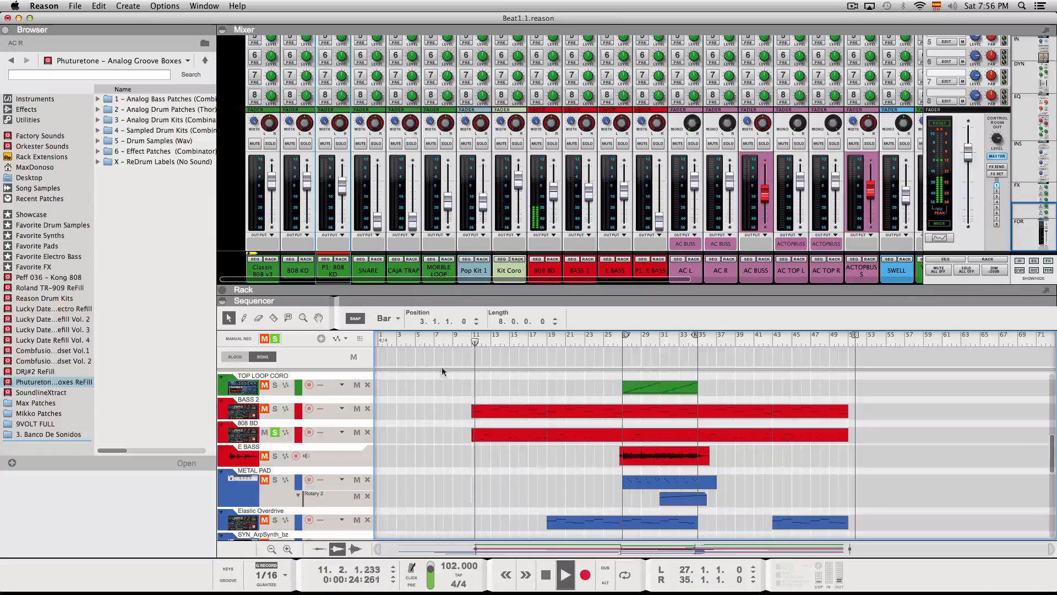
left_click(274, 409)
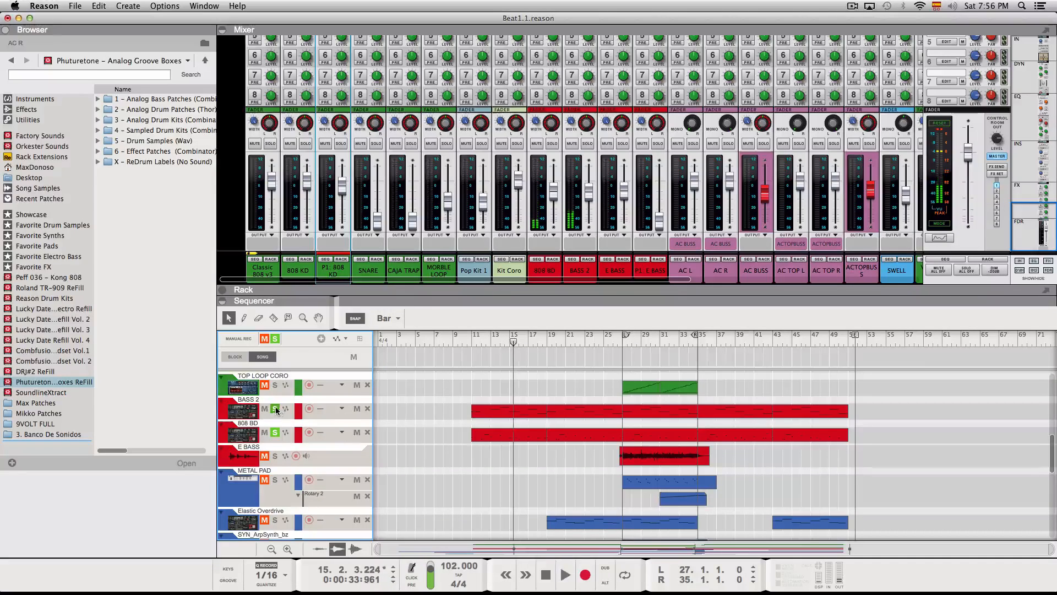
scroll("down", 3)
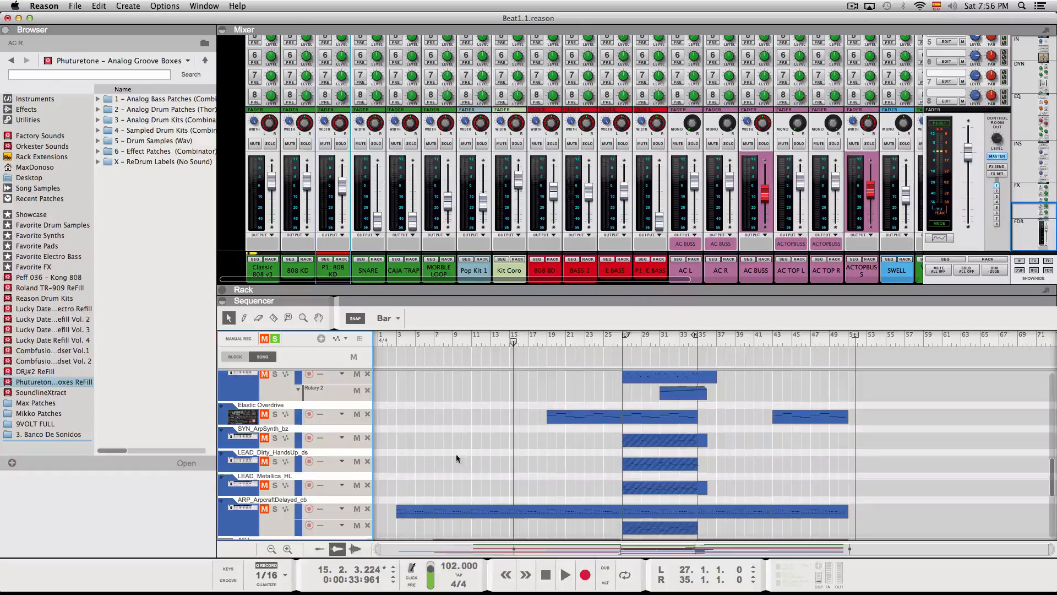
scroll("down", 3)
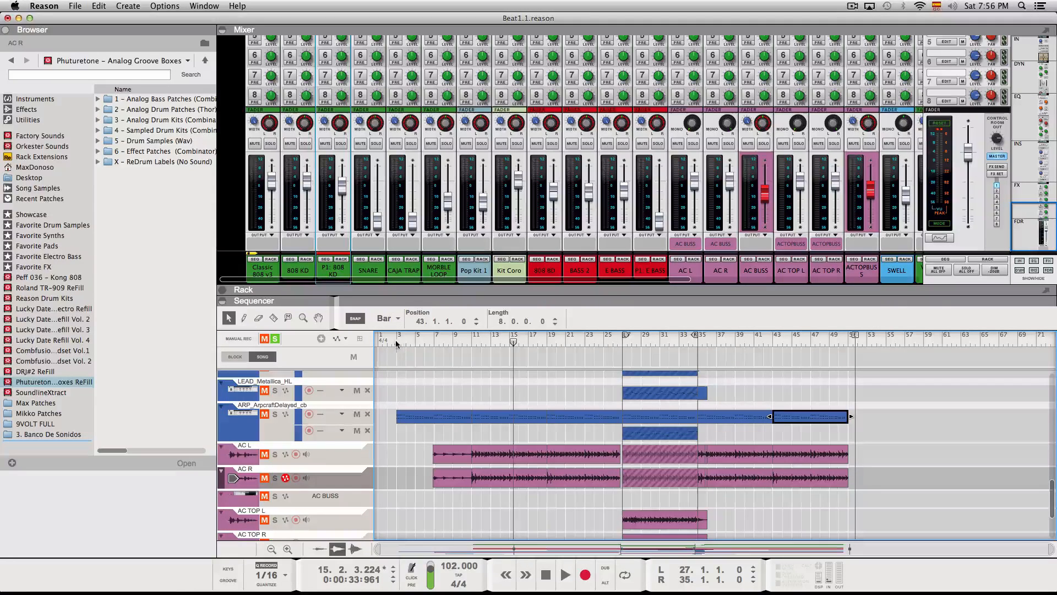
Return to bar 3, play and stop the soloed ARP_AircraftDelayed_cb track.
left_click(397, 336)
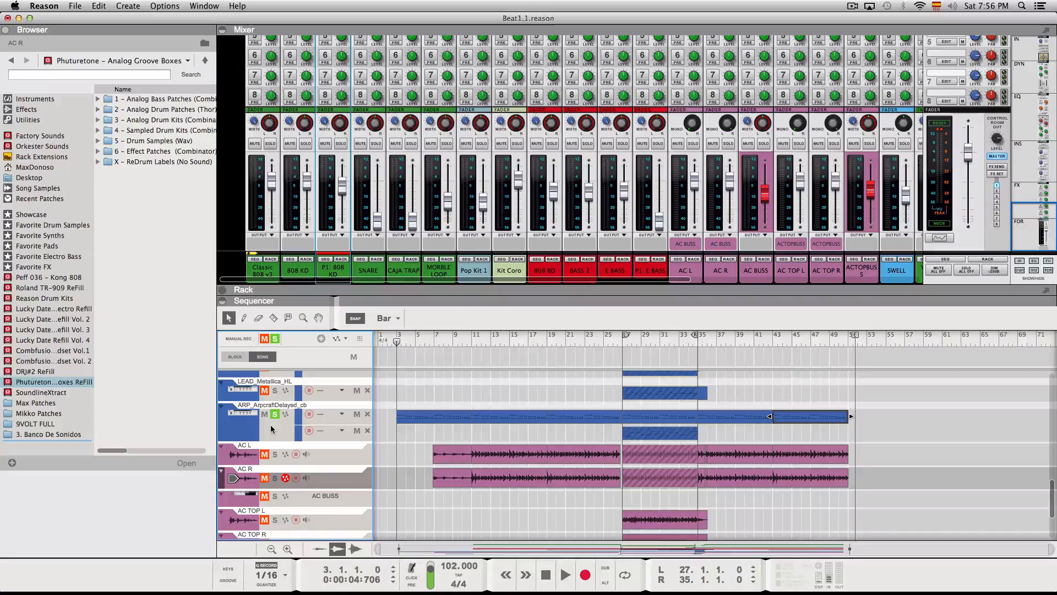
left_click(564, 574)
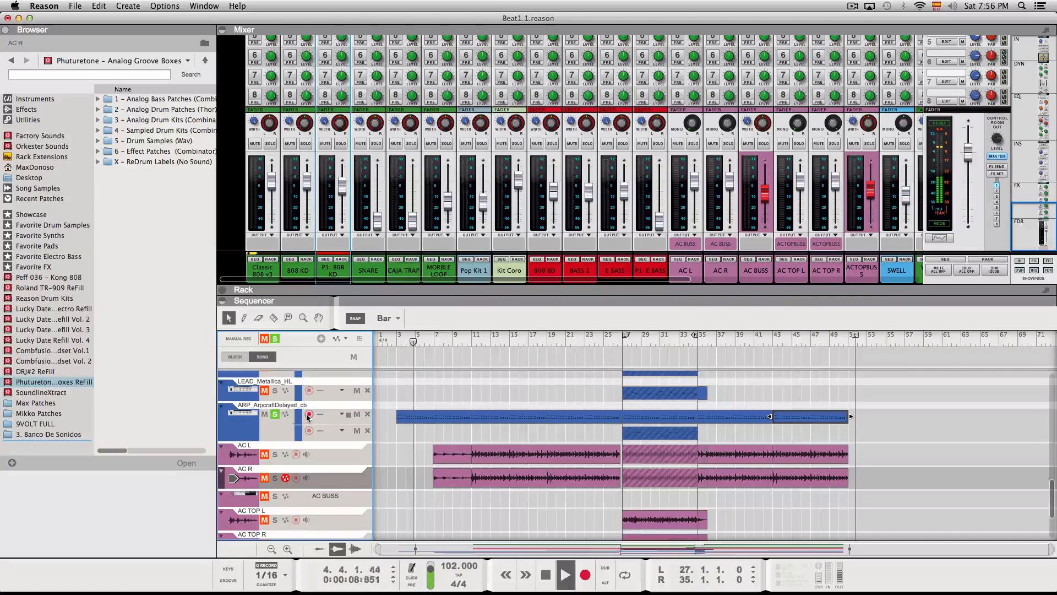
left_click(544, 574)
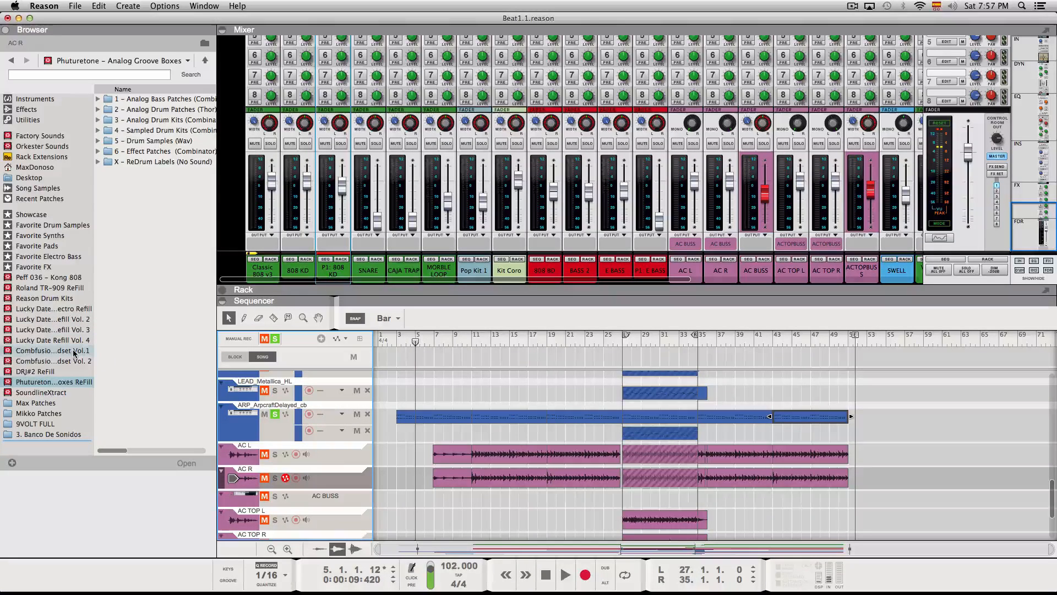
mouse_move(54, 350)
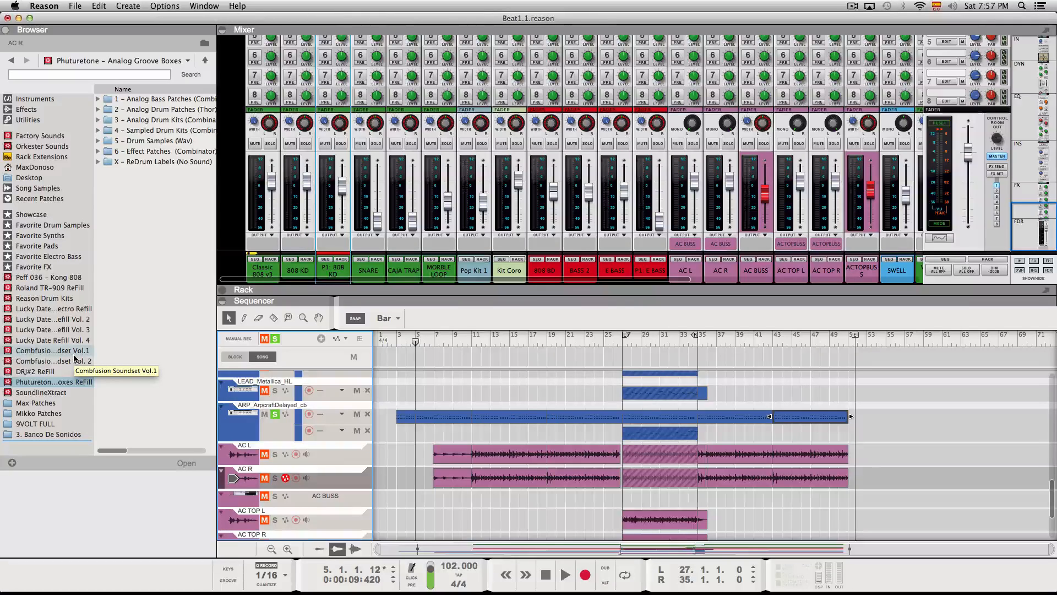
mouse_move(54, 381)
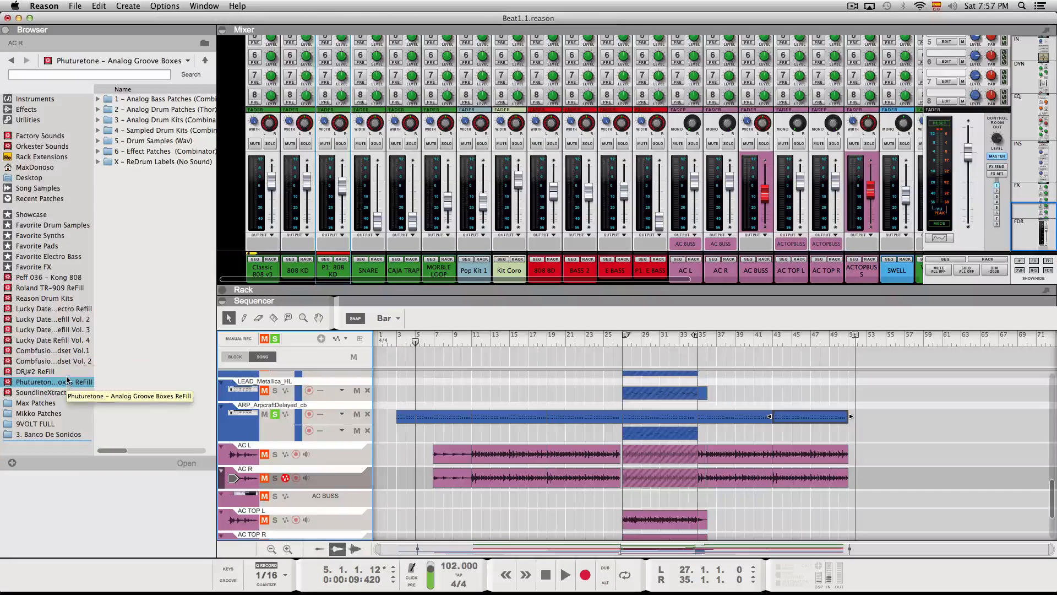
mouse_move(68, 360)
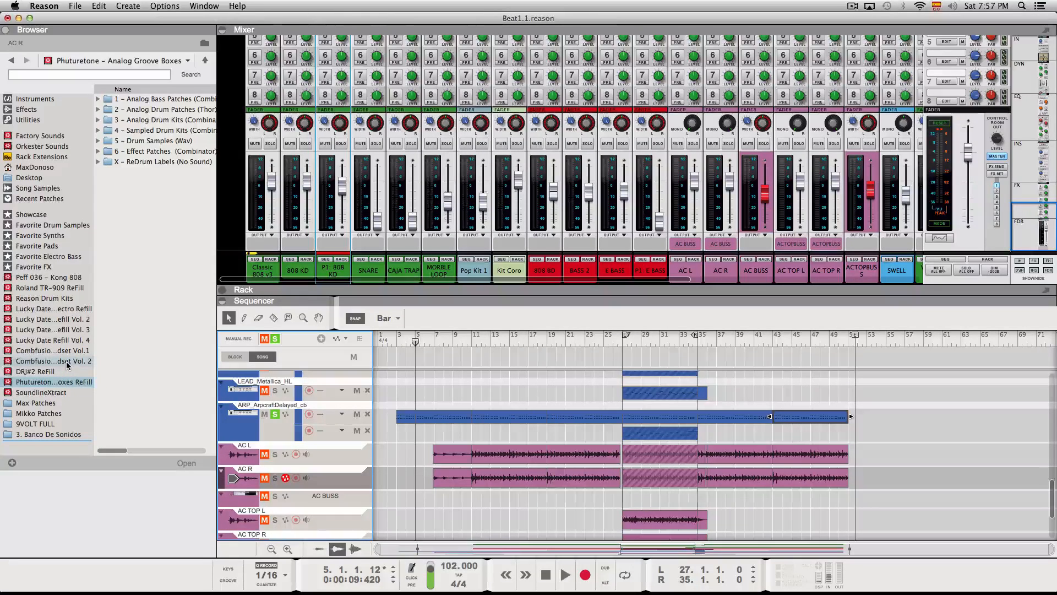
mouse_move(54, 360)
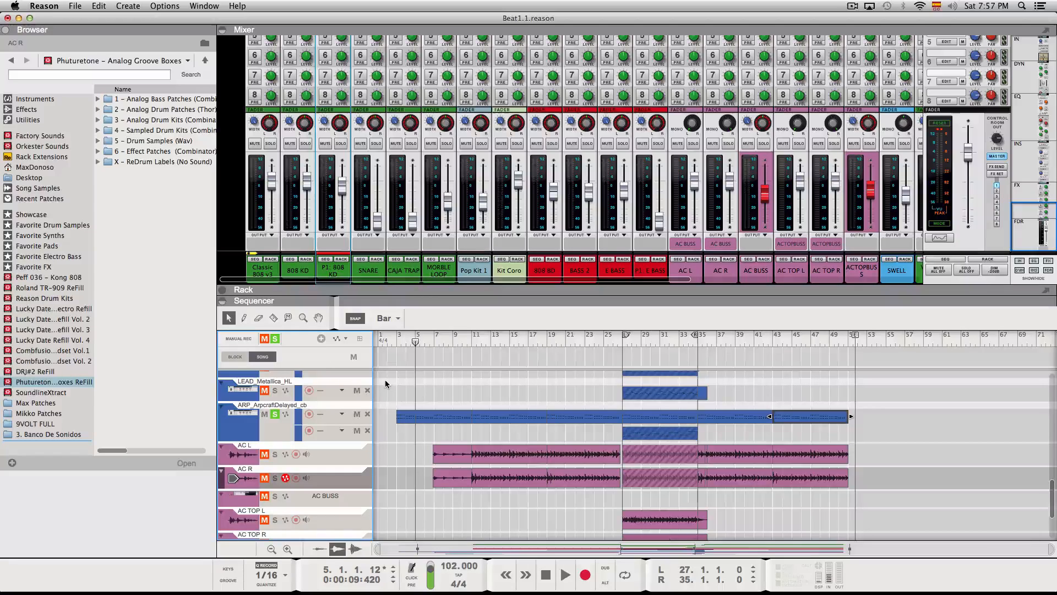
scroll("down", 3)
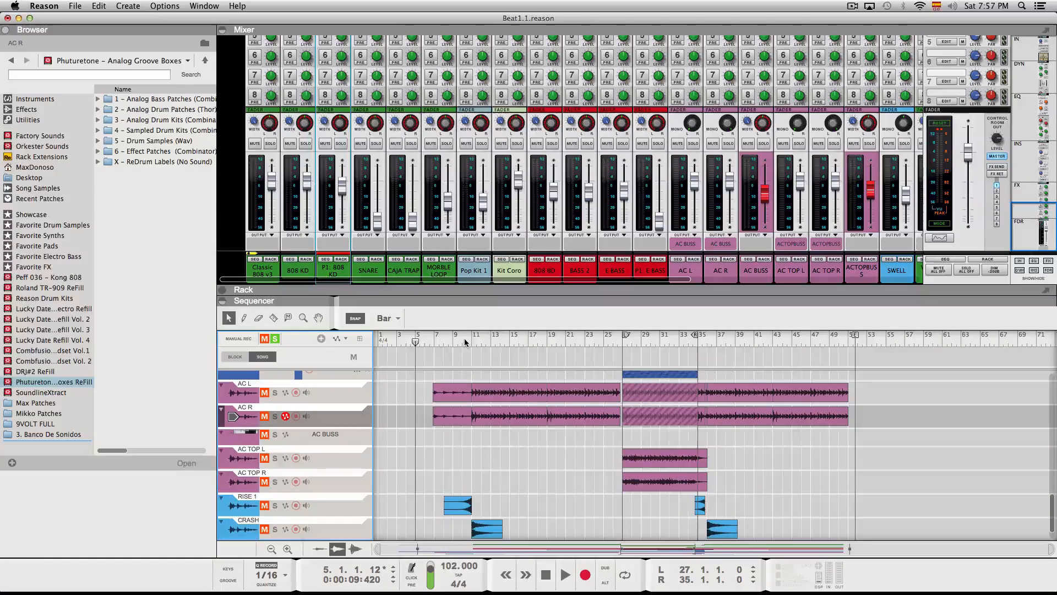
Set the song position to bar 7, then solo and play AC L and AC R.
left_click(432, 343)
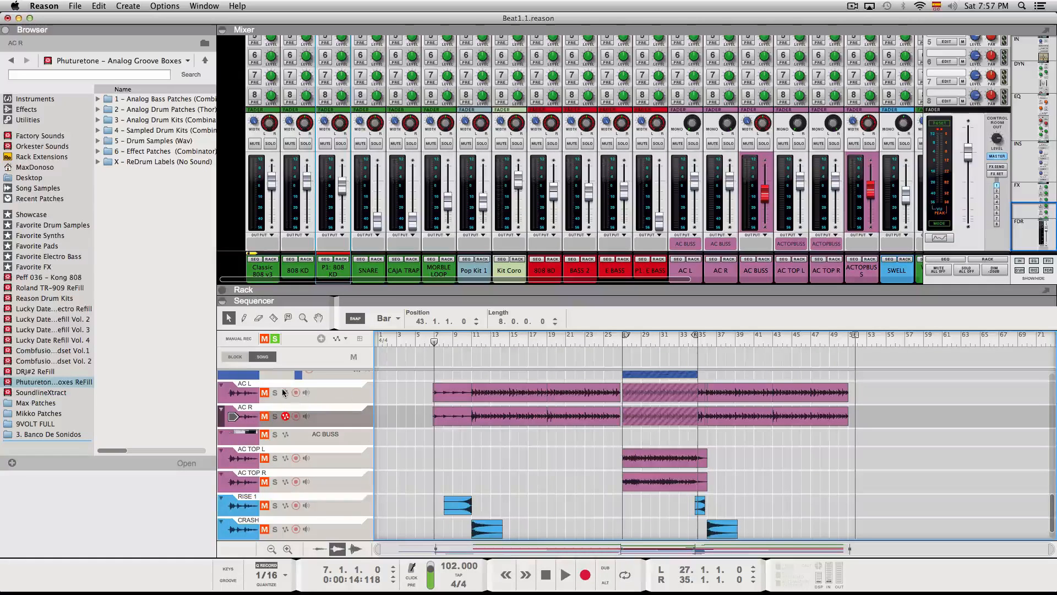
left_click(275, 393)
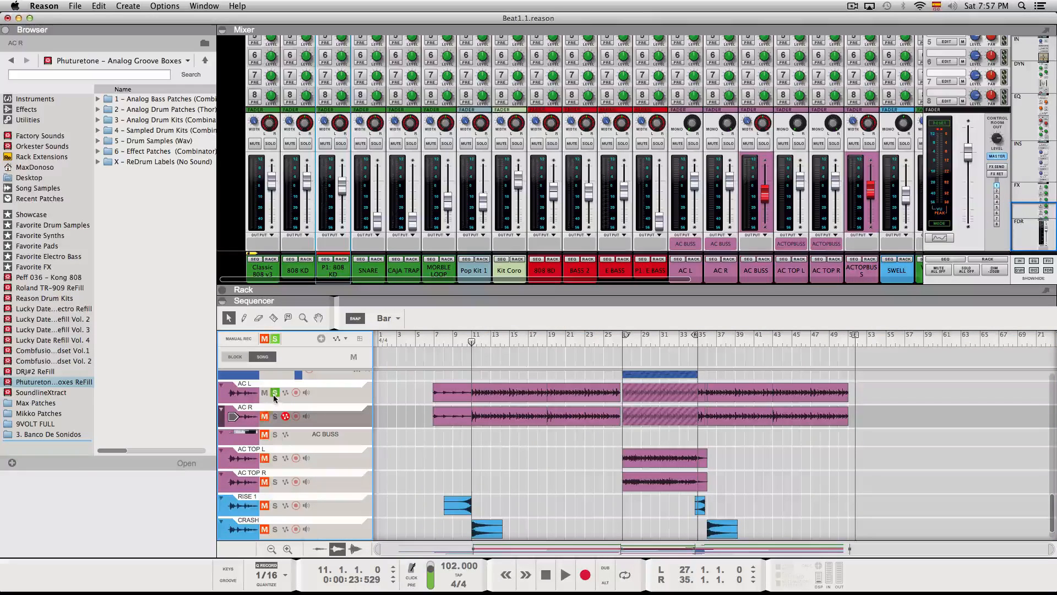
left_click(565, 574)
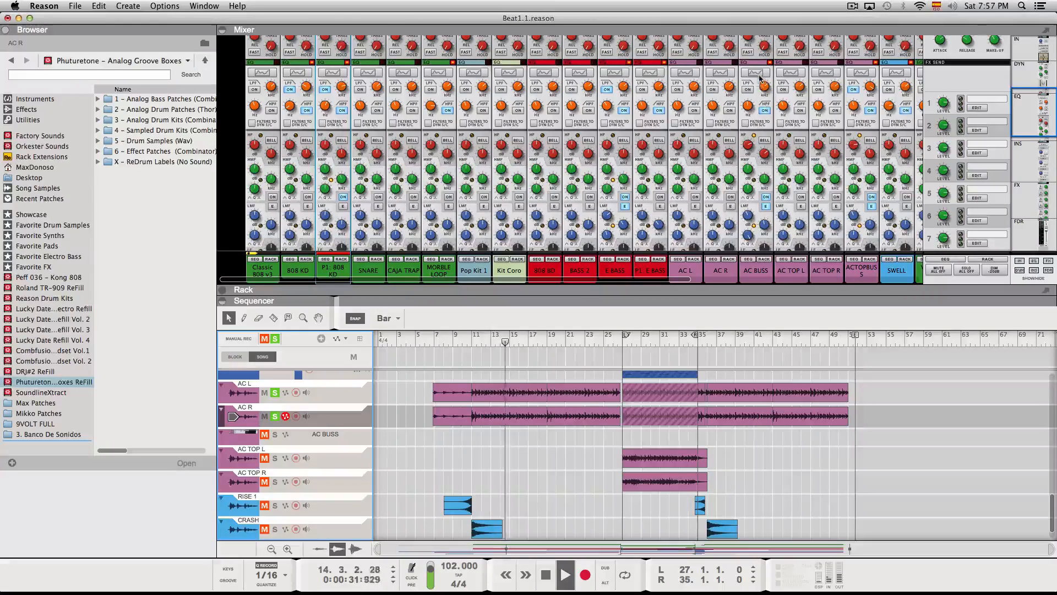
Drag the AC BUSS low-mid band down to about -7.6 dB near 568 Hz.
left_click(756, 72)
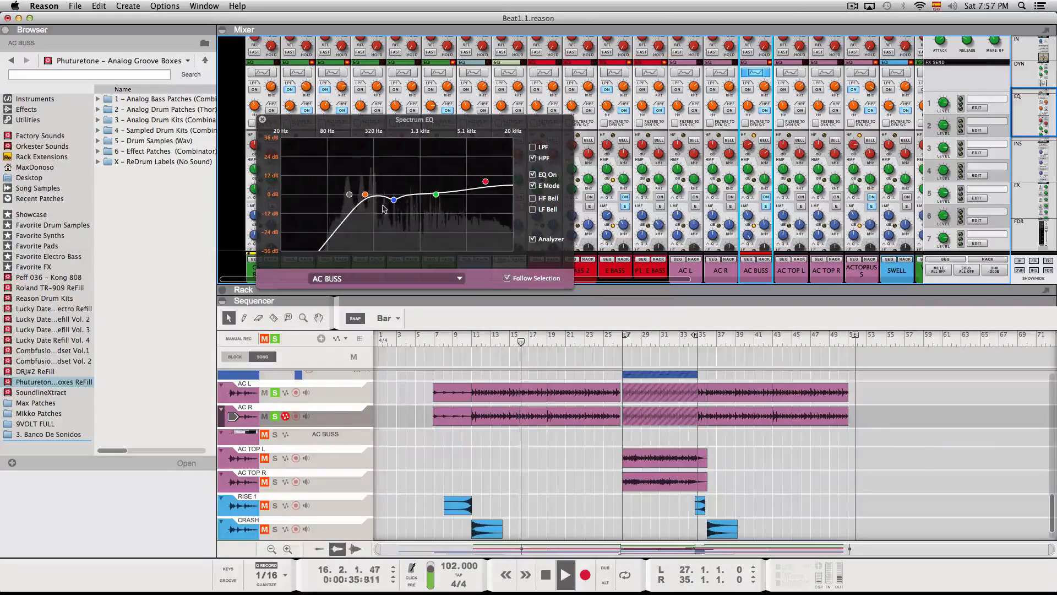
left_click_drag(393, 199, 393, 201)
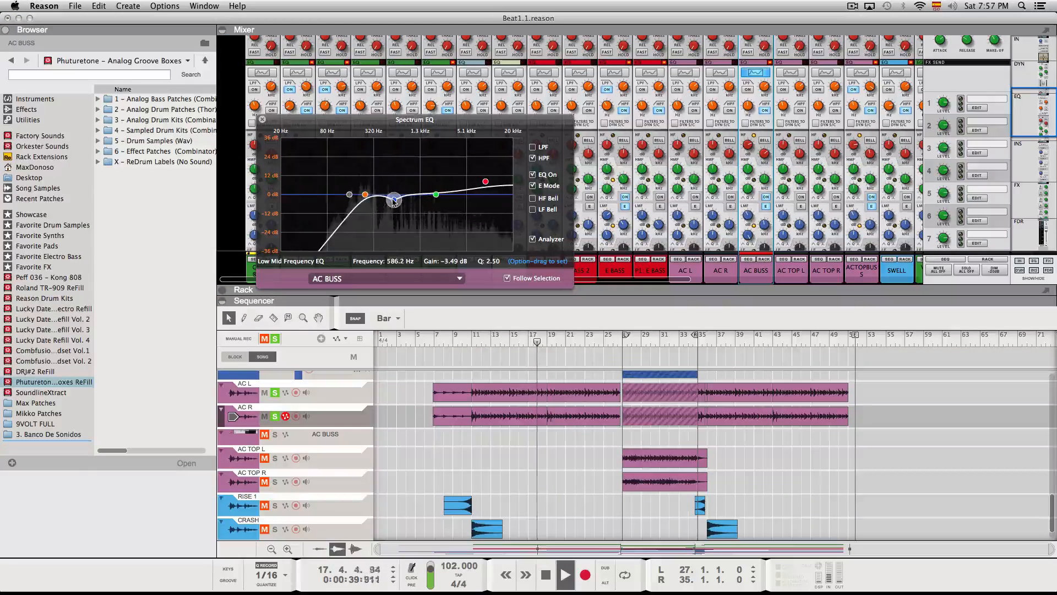
left_click_drag(393, 199, 393, 208)
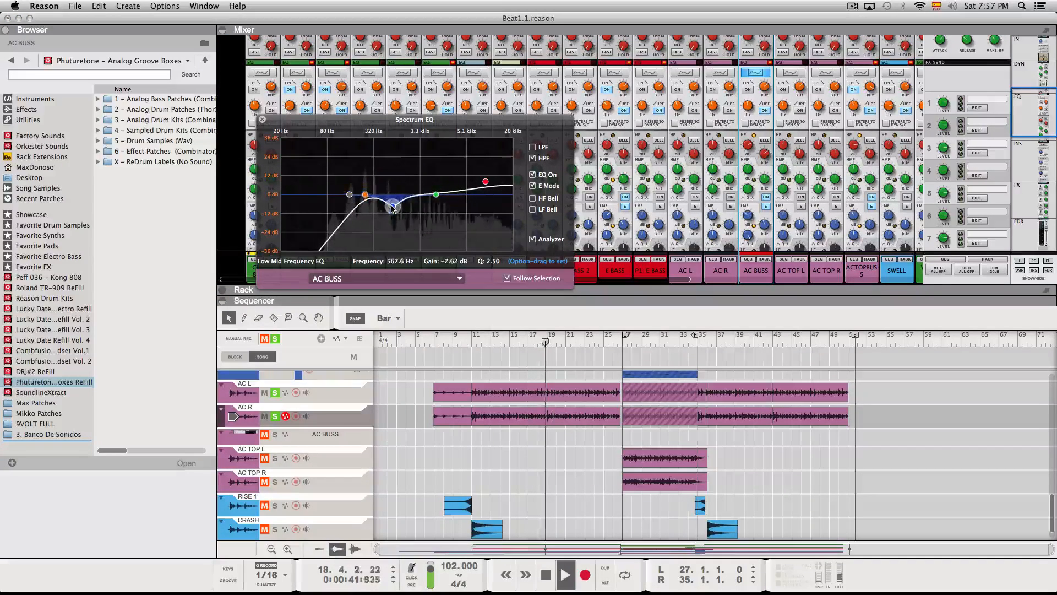
Compare the sound by bypassing the high-pass filter and toggling the EQ off and on.
left_click(564, 574)
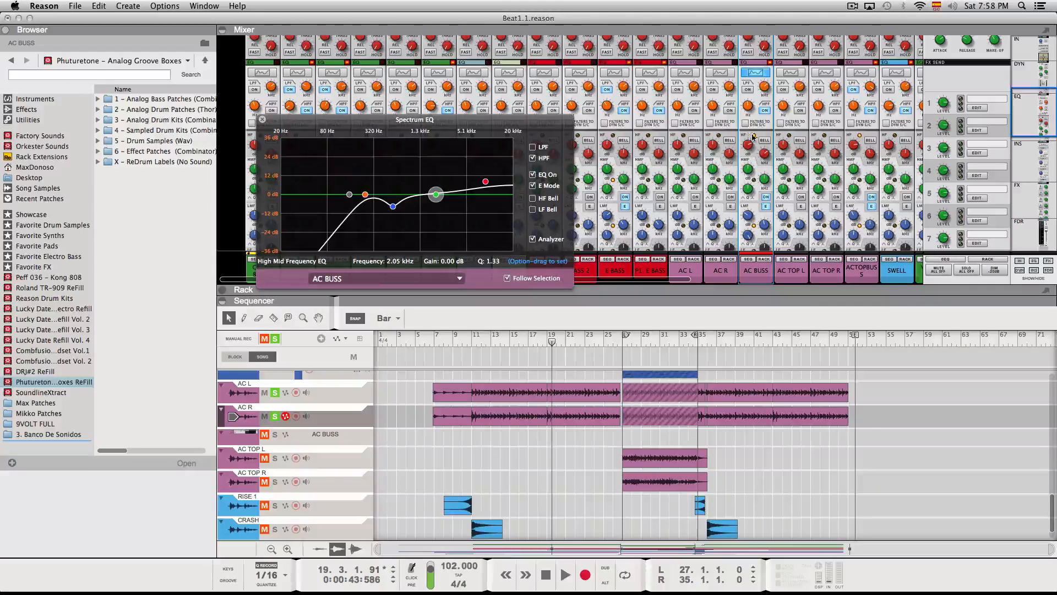
left_click(565, 575)
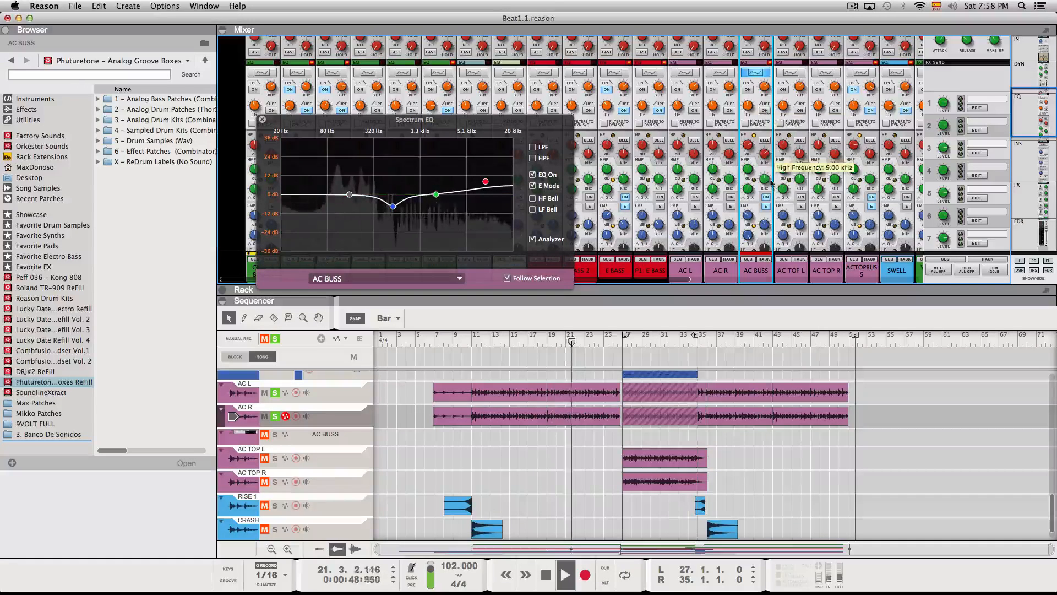
left_click(534, 174)
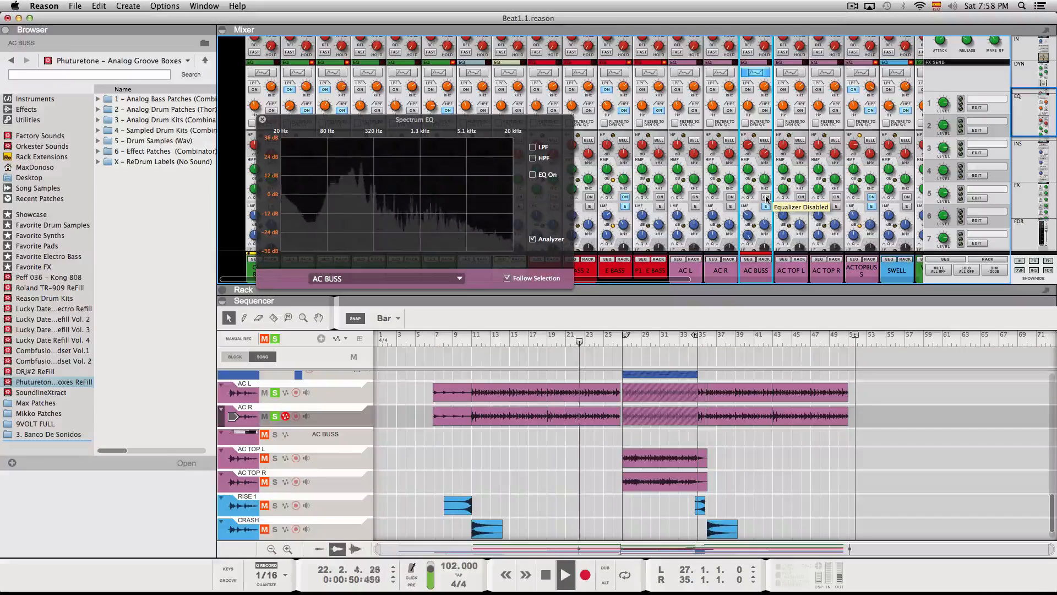
left_click(533, 174)
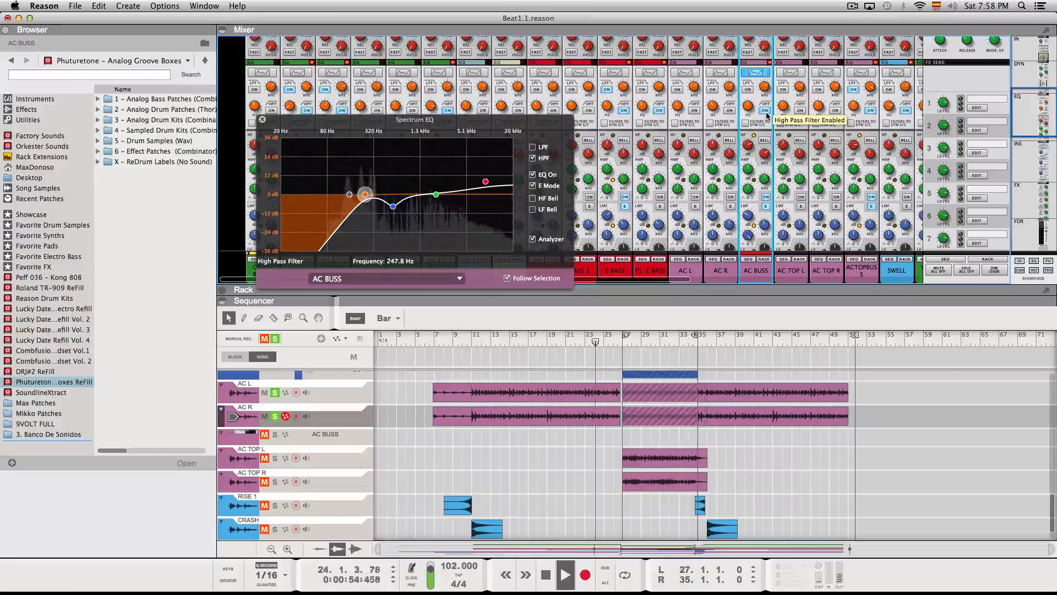
left_click(545, 575)
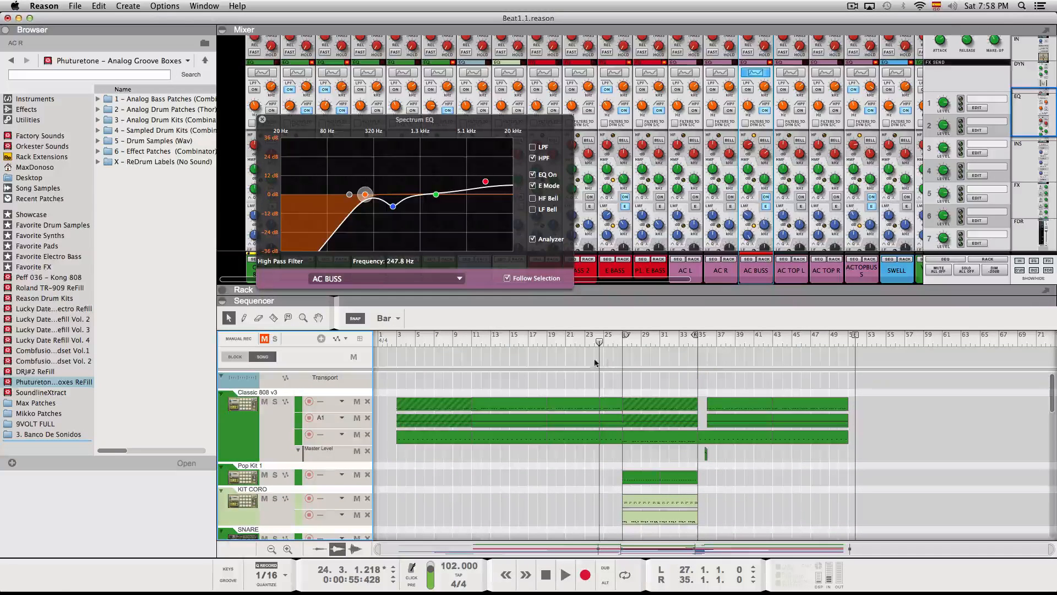
mouse_move(471, 346)
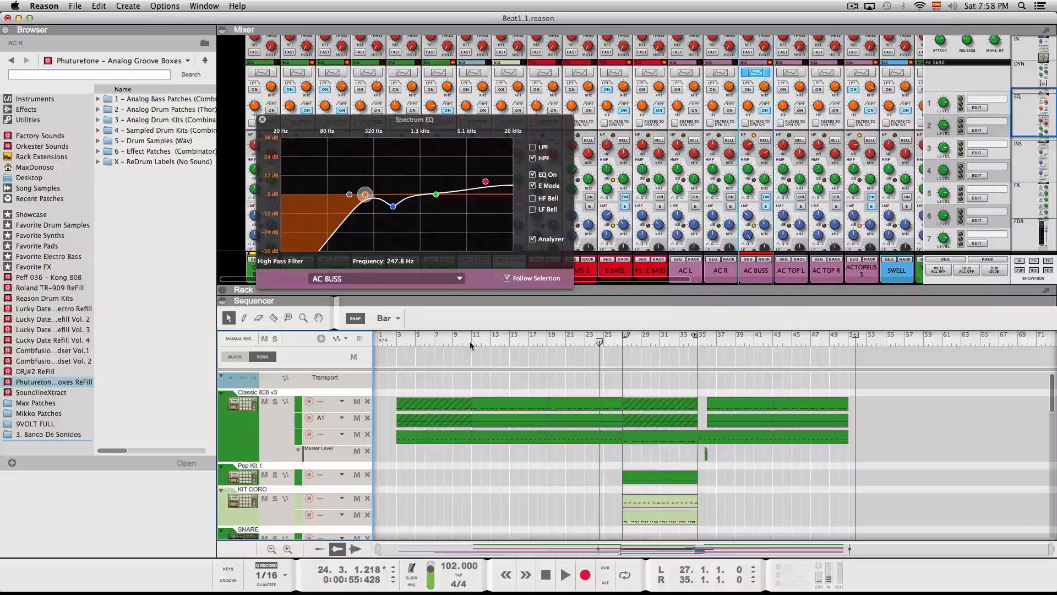
Collapse the mixer and rack, play from the chorus, then replay from bar 25.
left_click(613, 421)
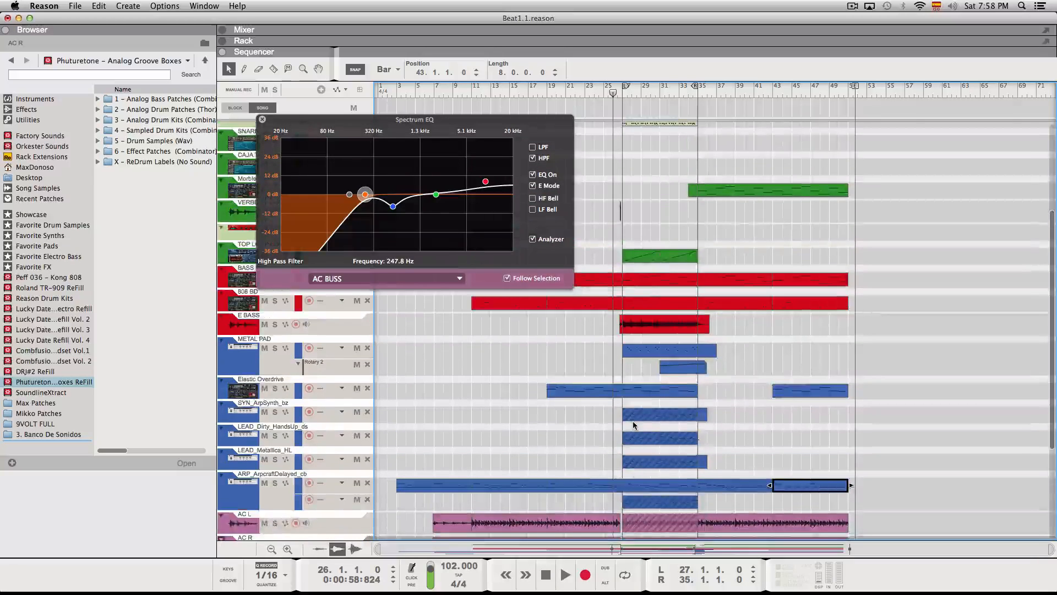
scroll("down", 3)
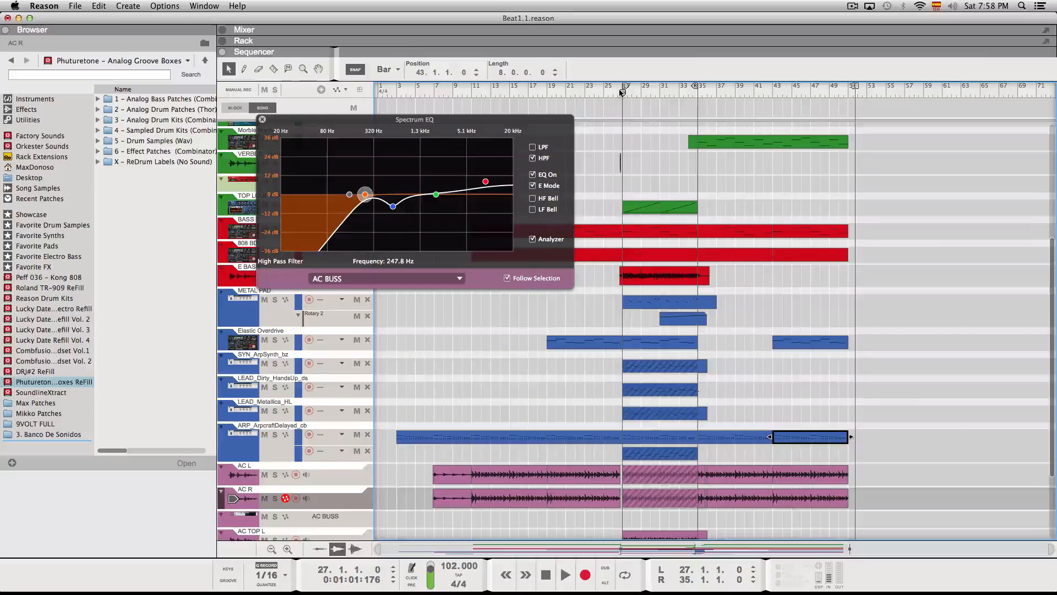
left_click(565, 574)
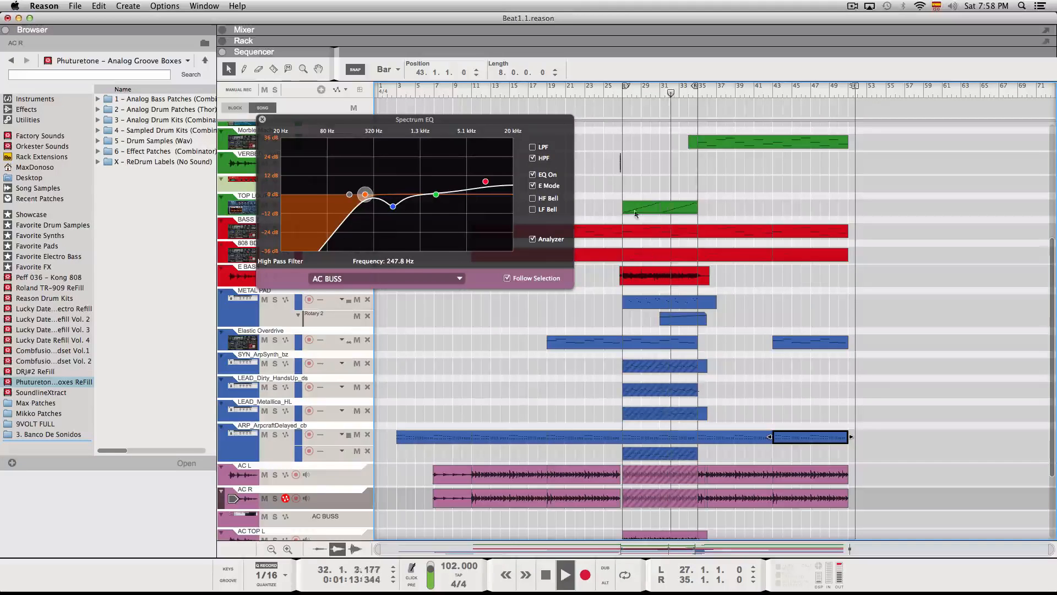
left_click(565, 574)
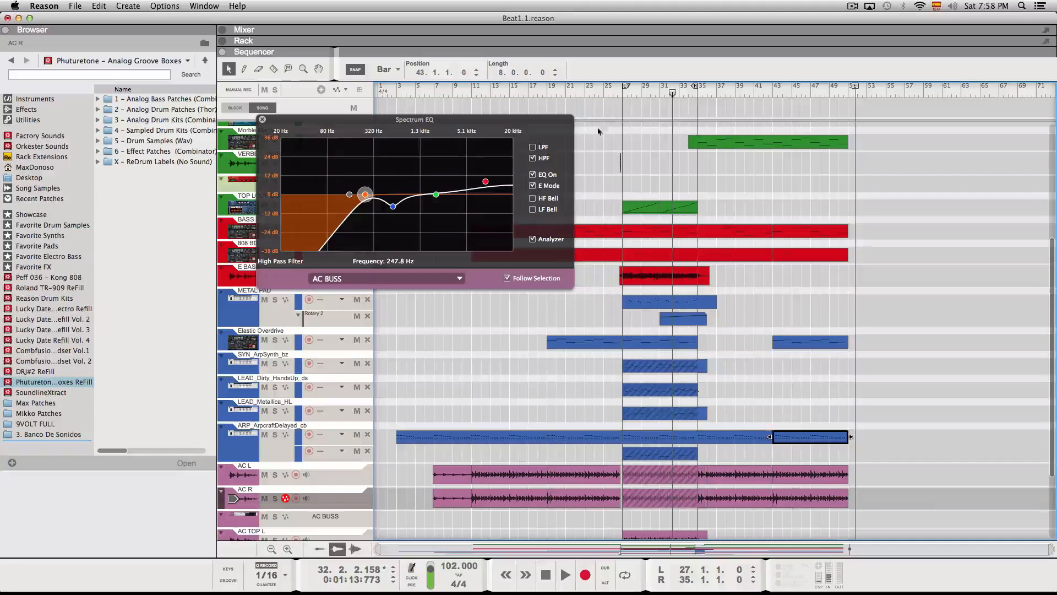
left_click(602, 93)
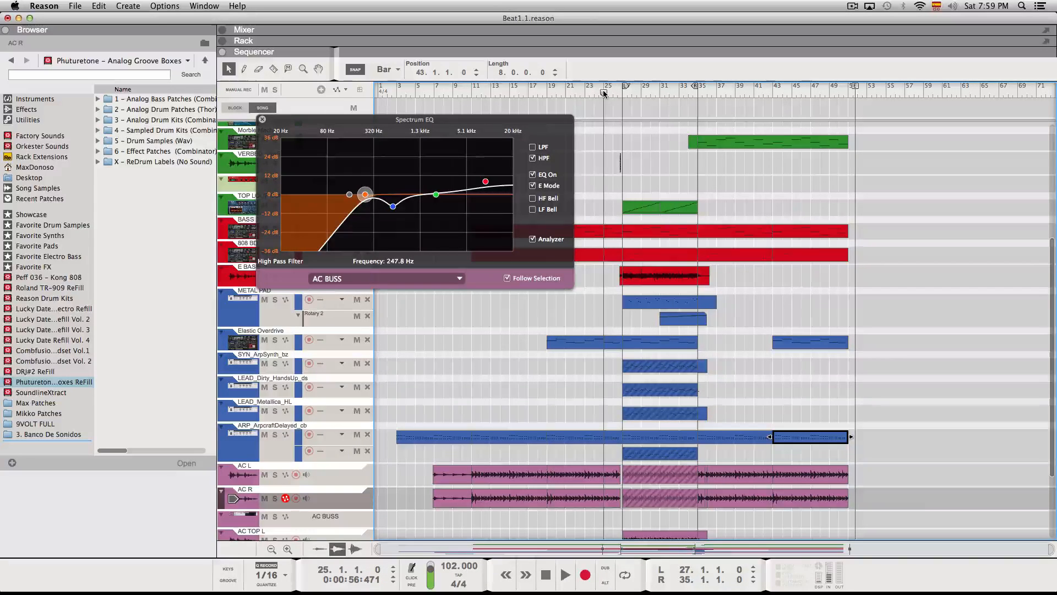
left_click(564, 574)
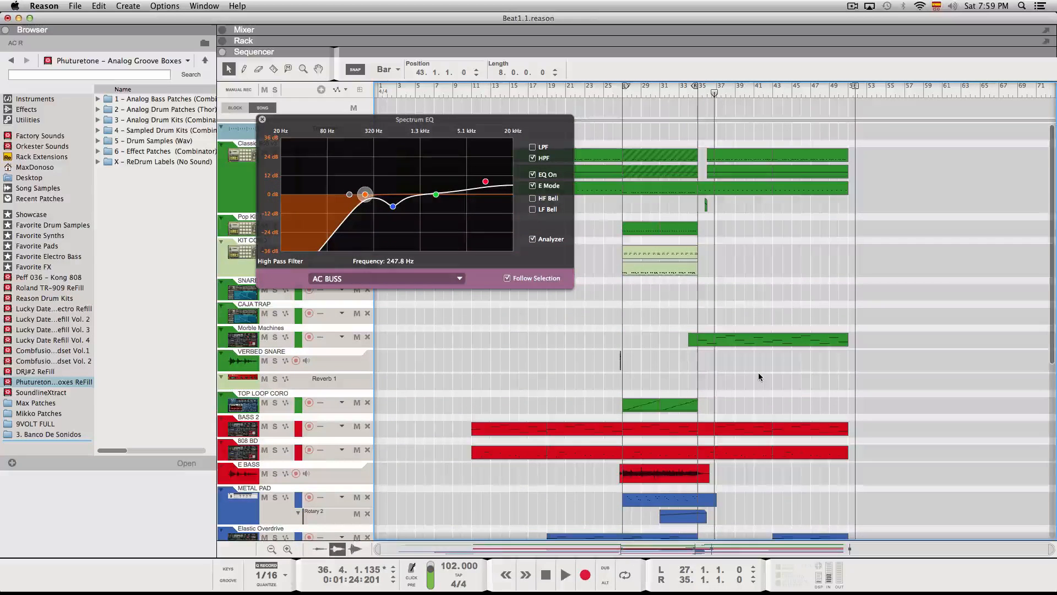
scroll("down", 3)
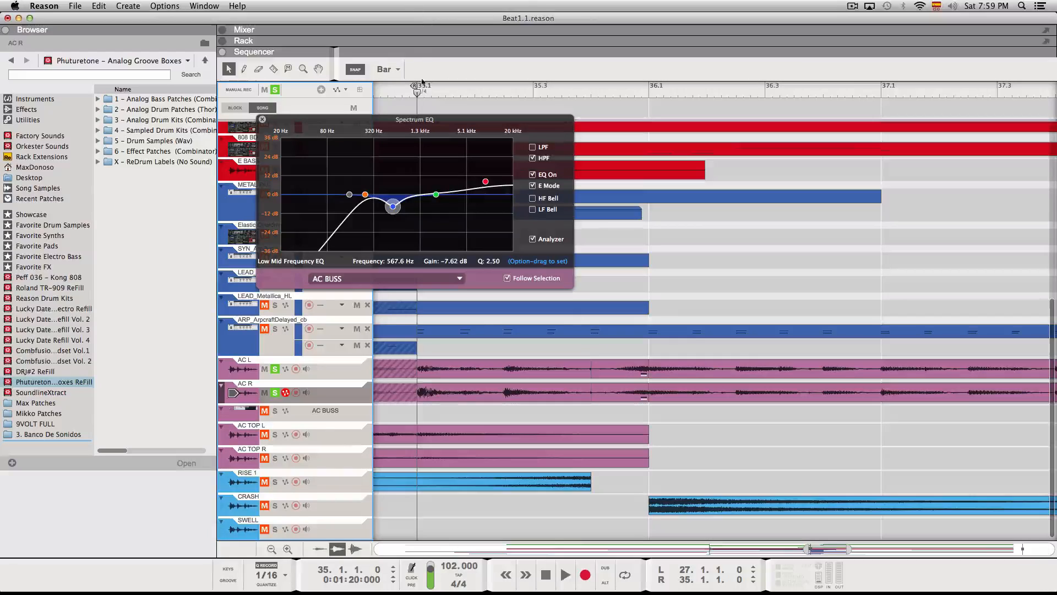
left_click(565, 574)
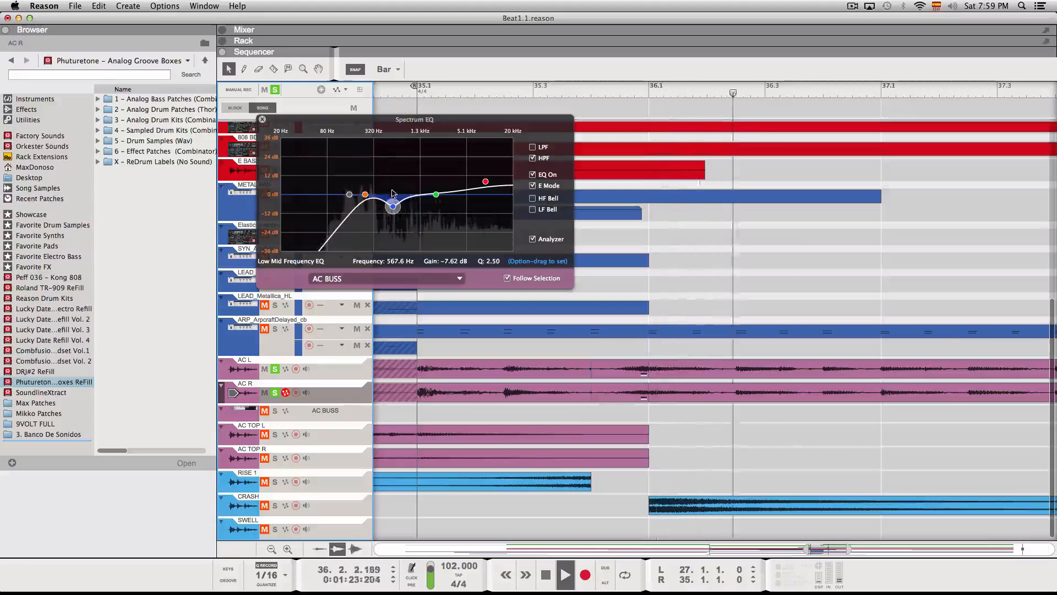
left_click(545, 575)
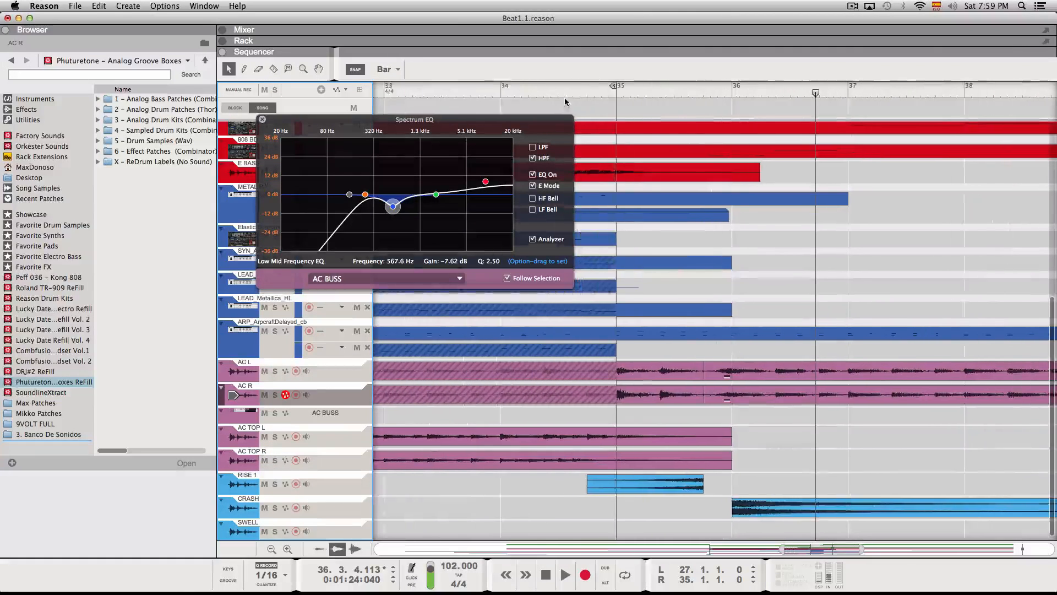
left_click(565, 574)
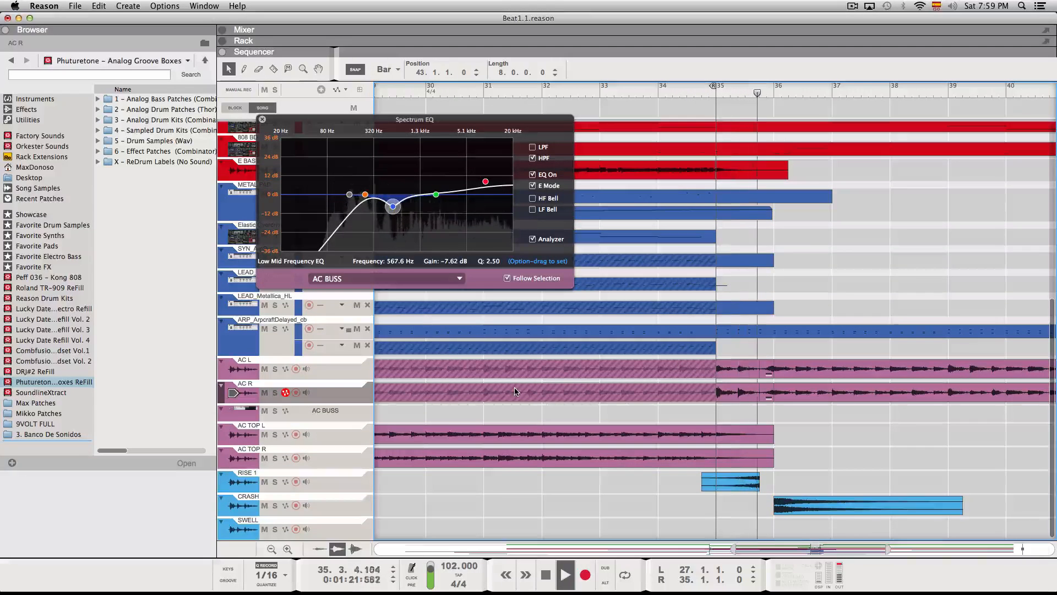
left_click(546, 574)
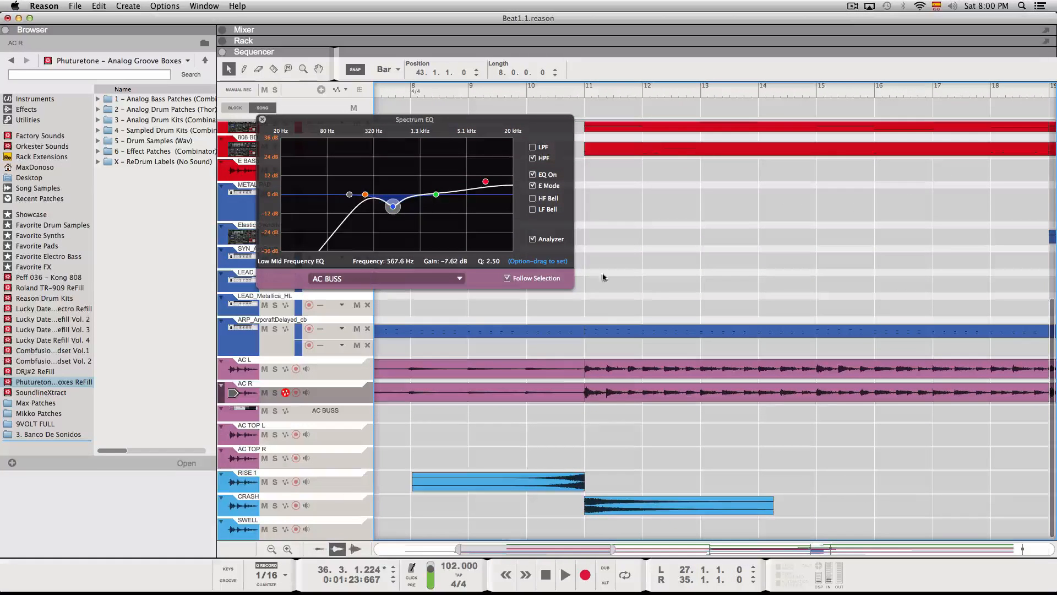
left_click(565, 574)
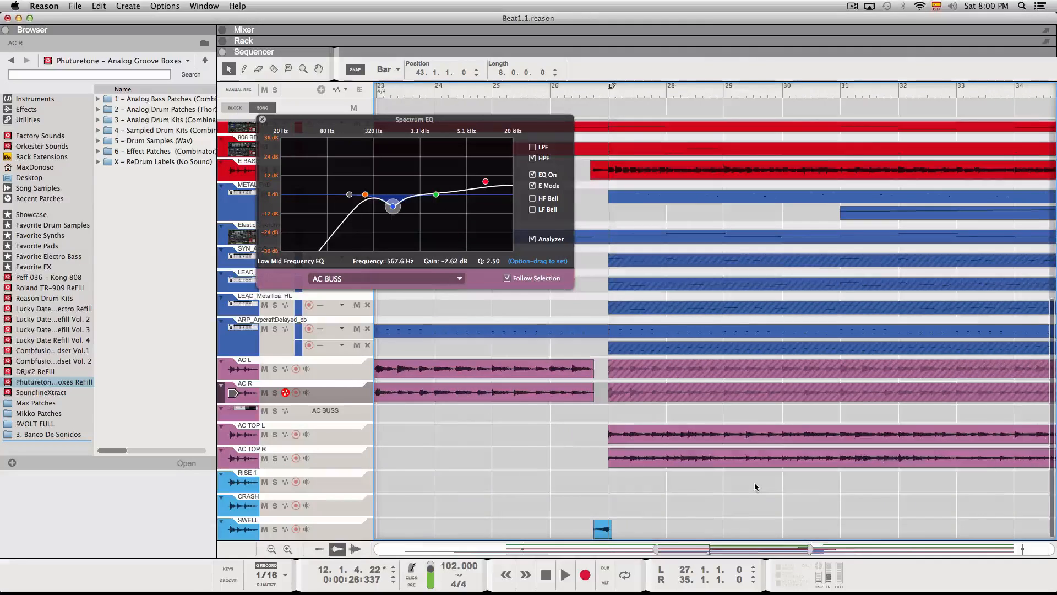
scroll("right", 3)
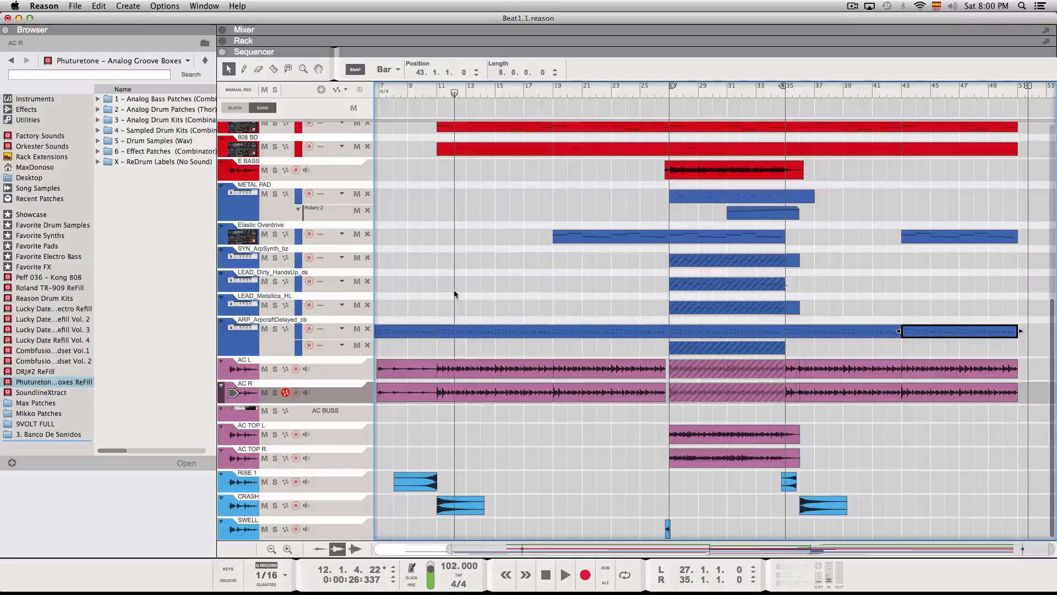
mouse_move(445, 308)
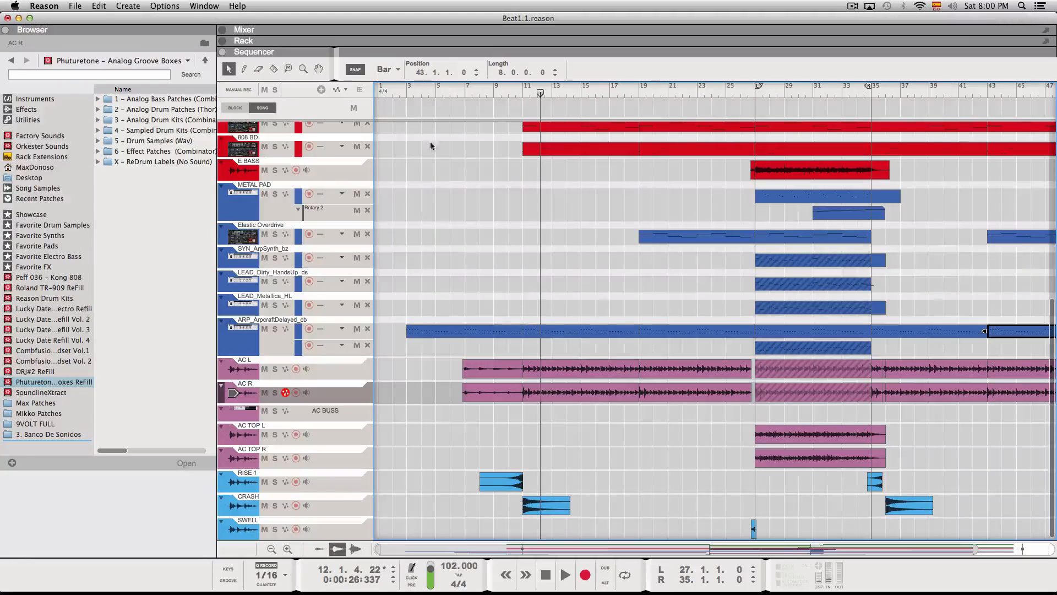
left_click(406, 91)
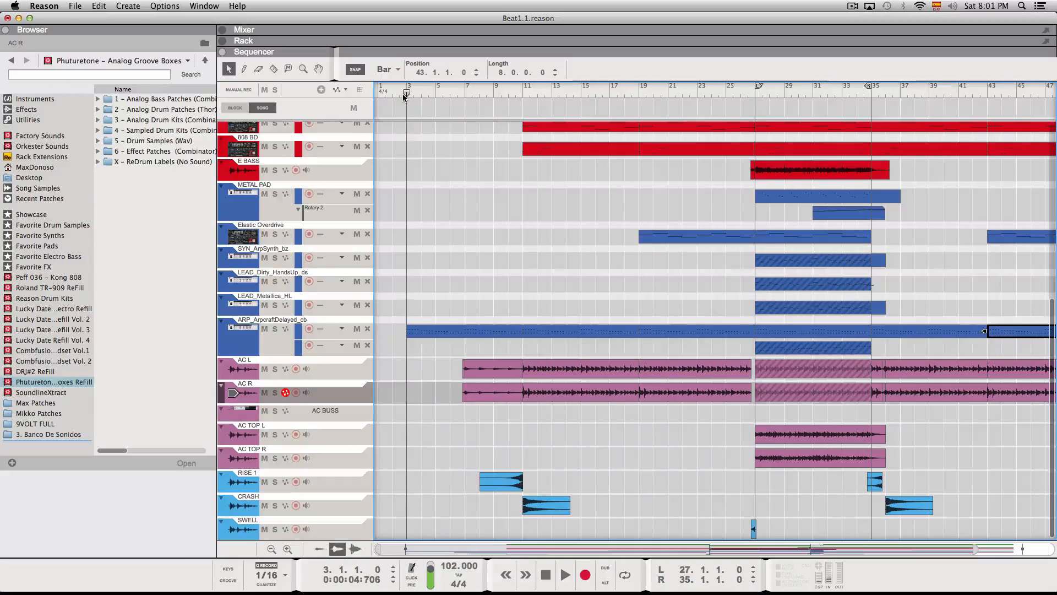
mouse_move(596, 198)
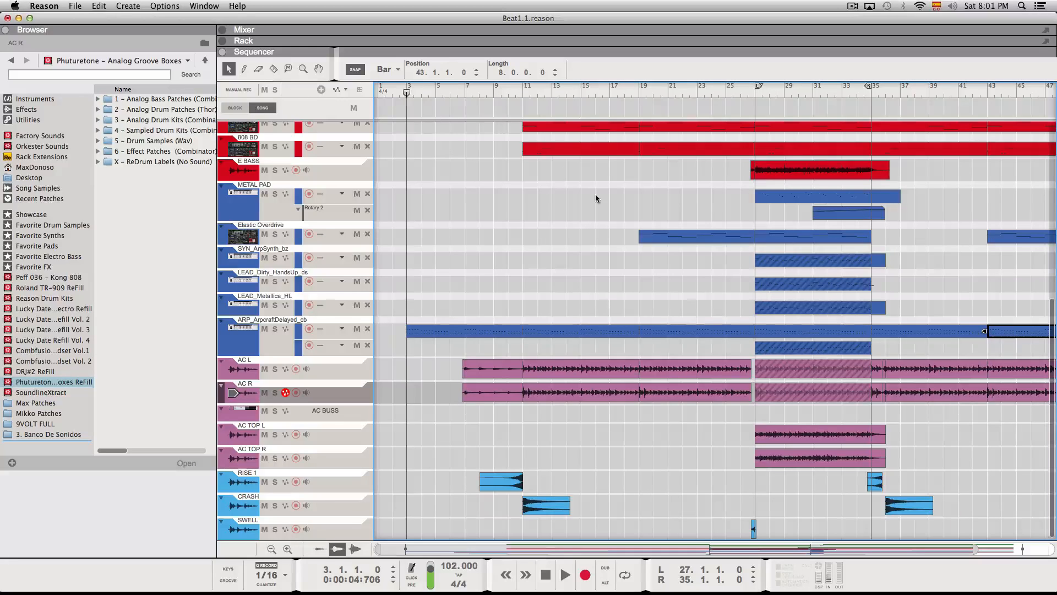